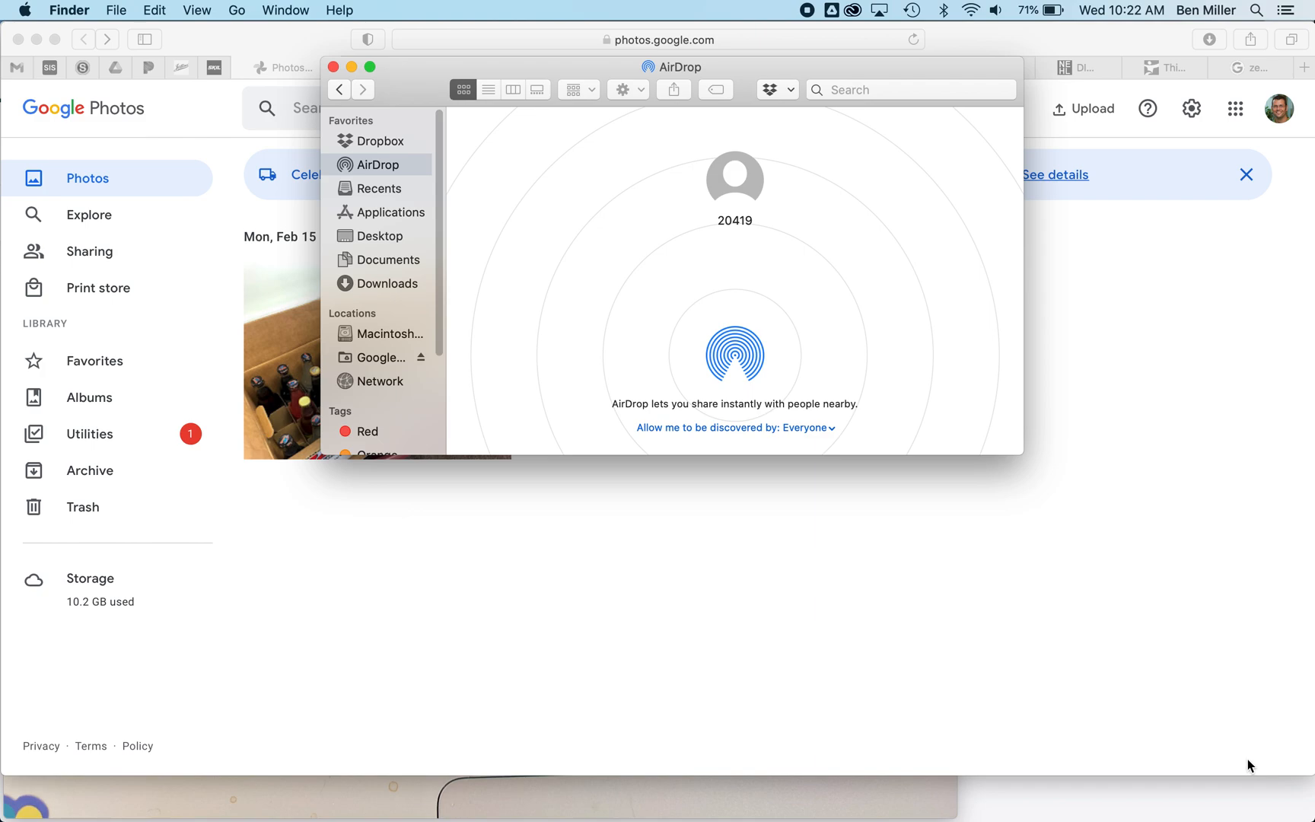
mouse_move(1139, 728)
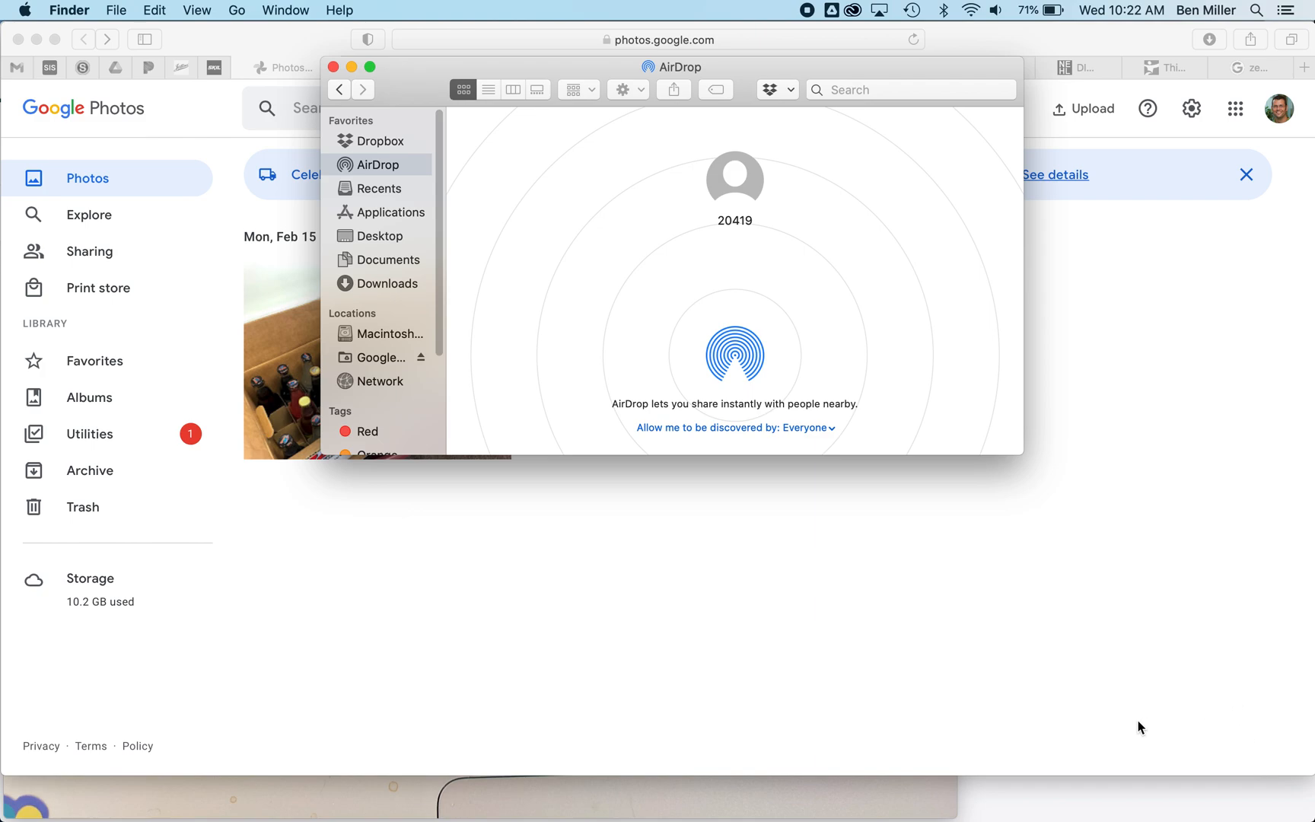
mouse_move(860, 517)
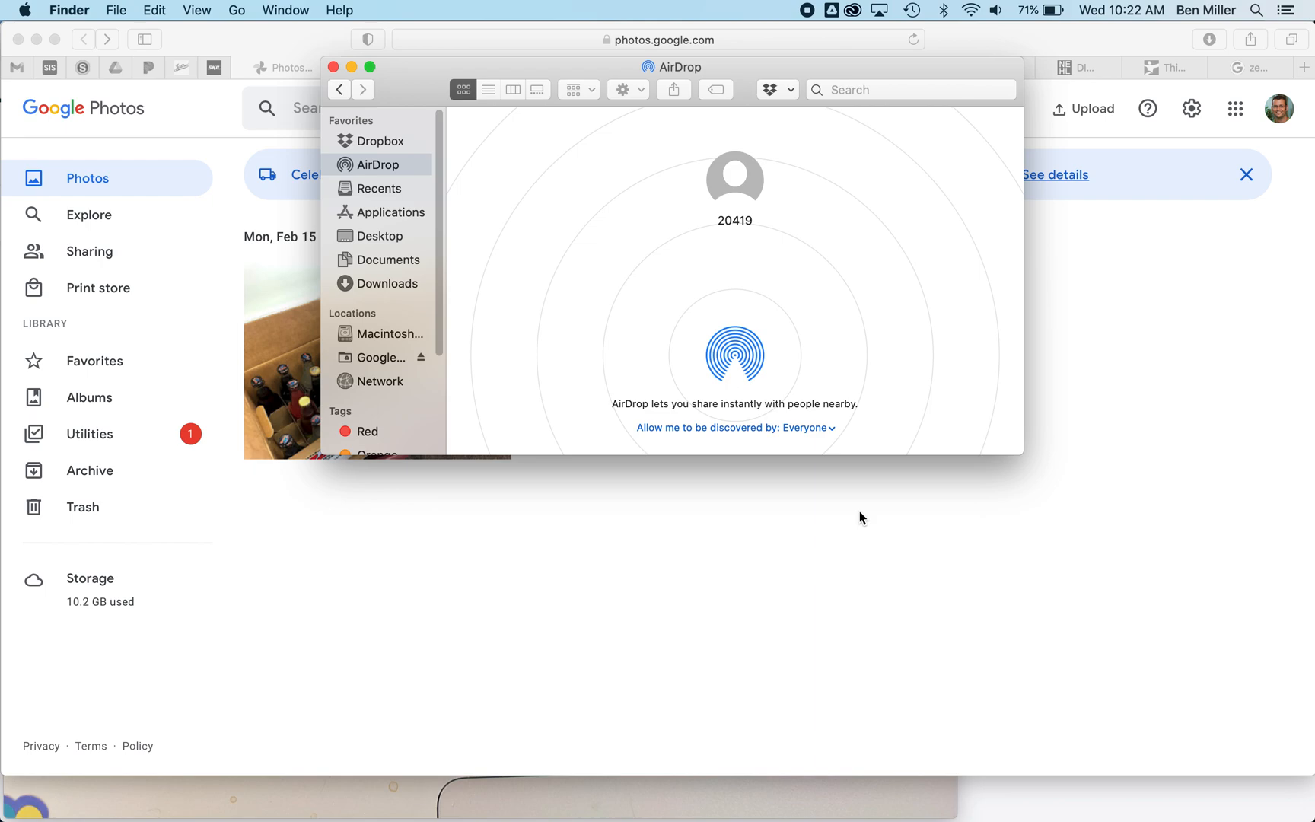
mouse_move(686, 428)
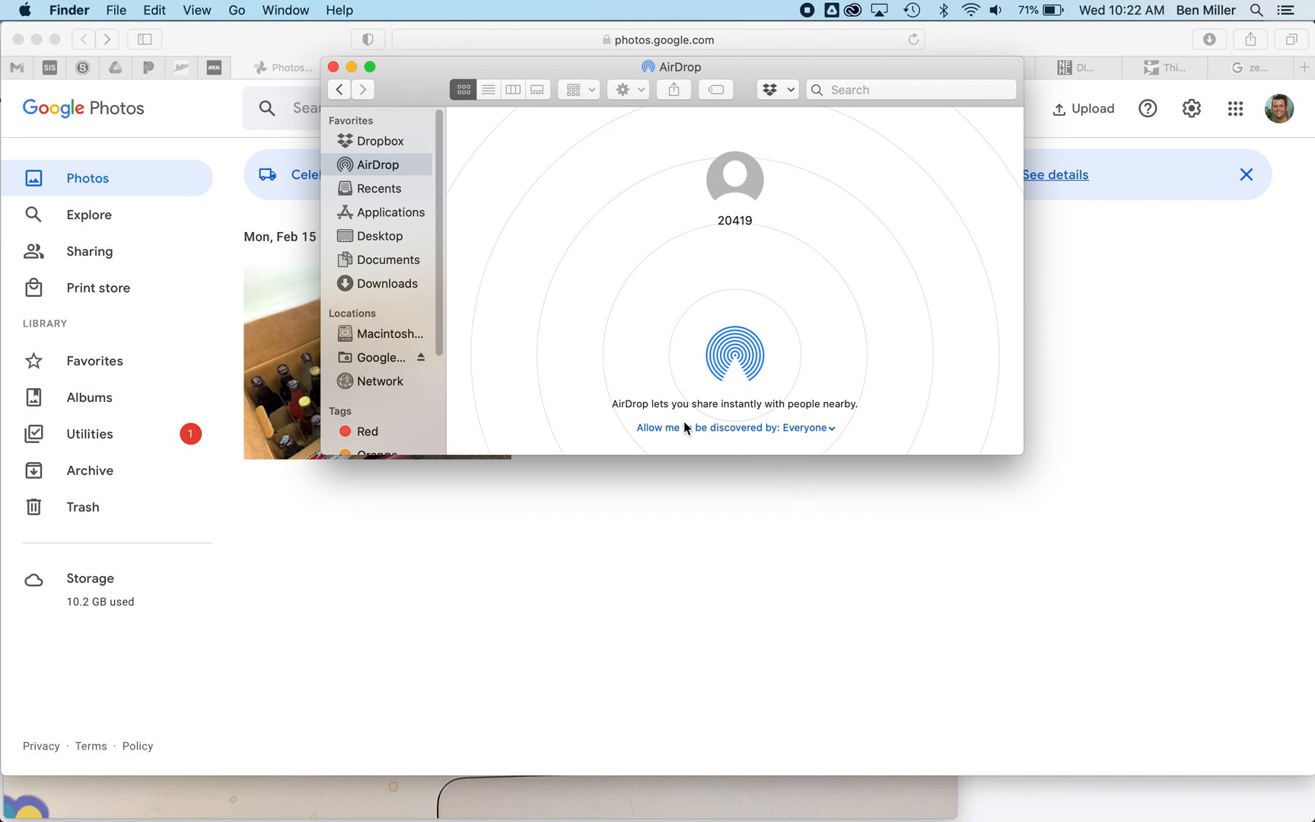
mouse_move(695, 422)
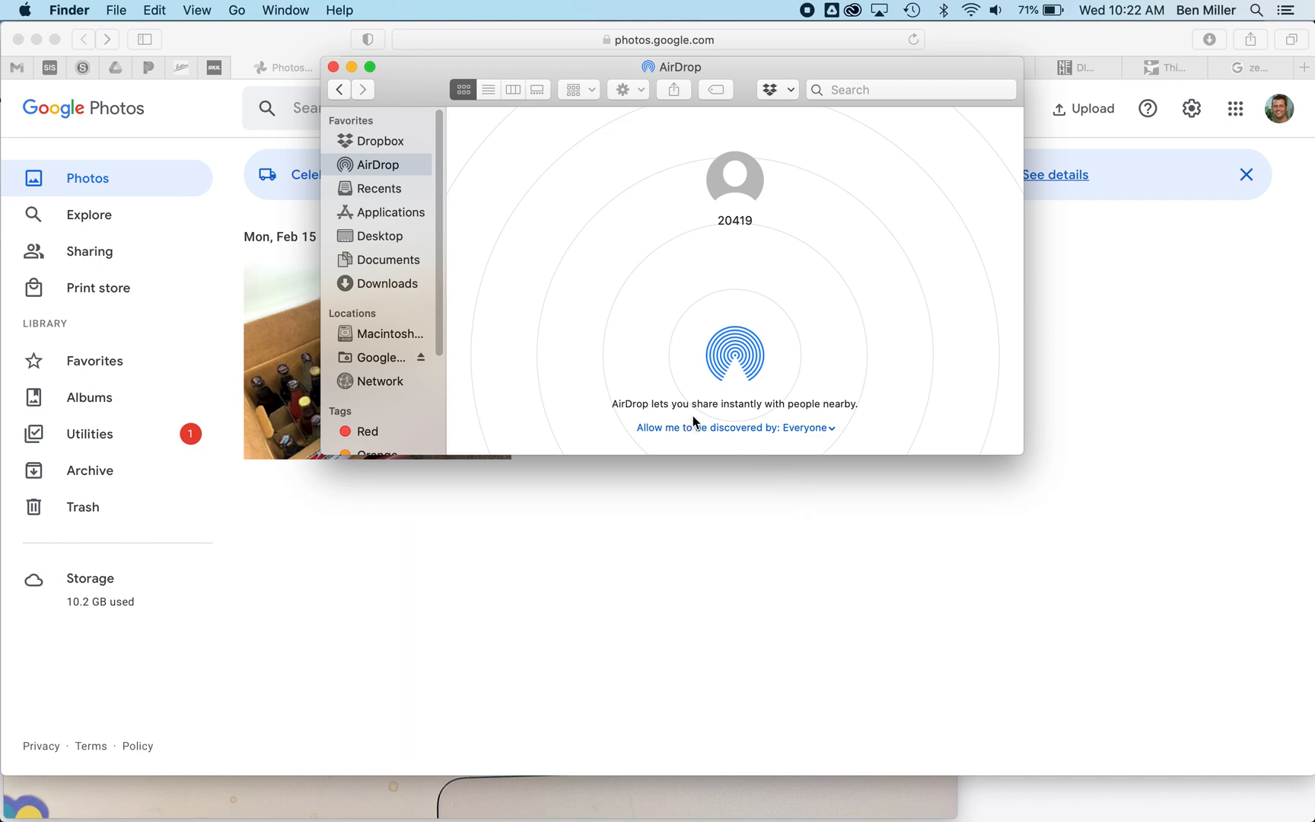
mouse_move(388, 174)
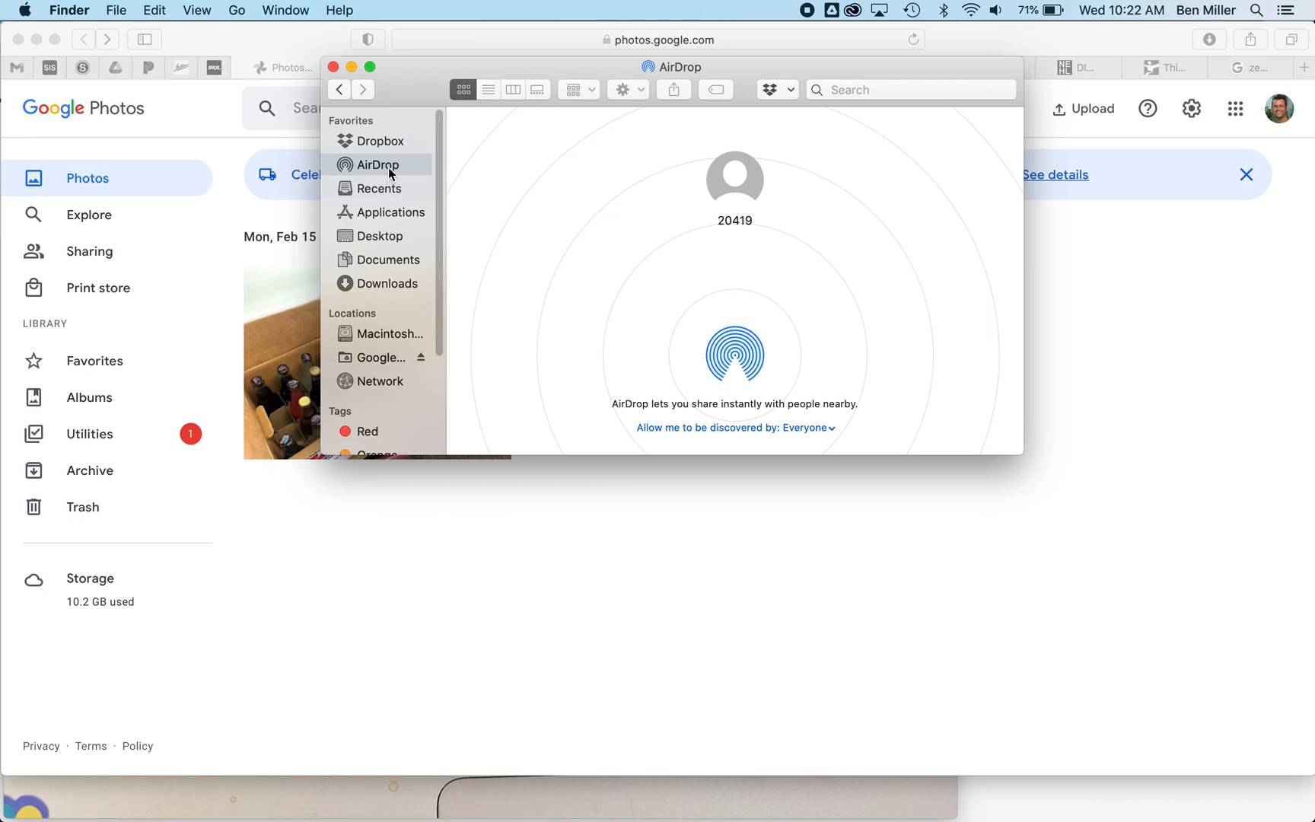
mouse_move(793, 333)
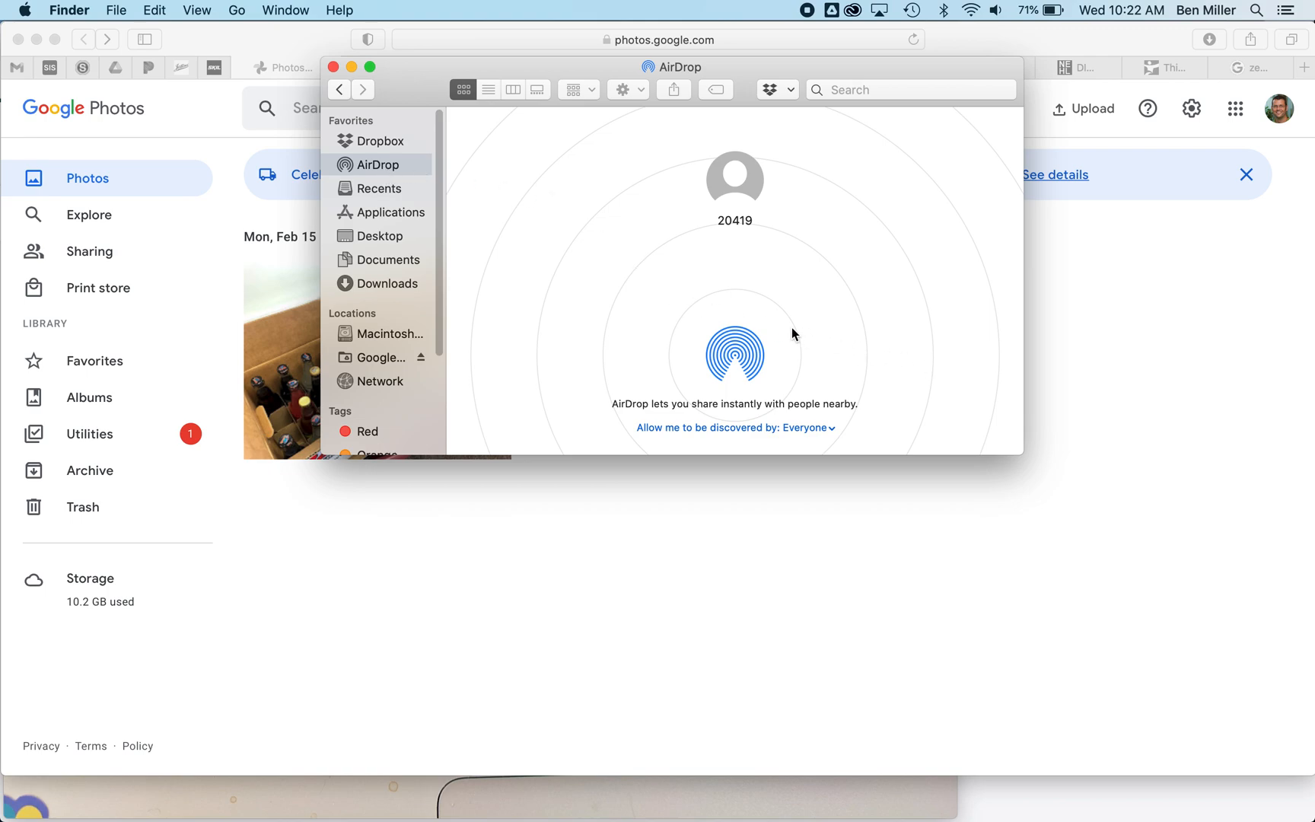
mouse_move(571, 215)
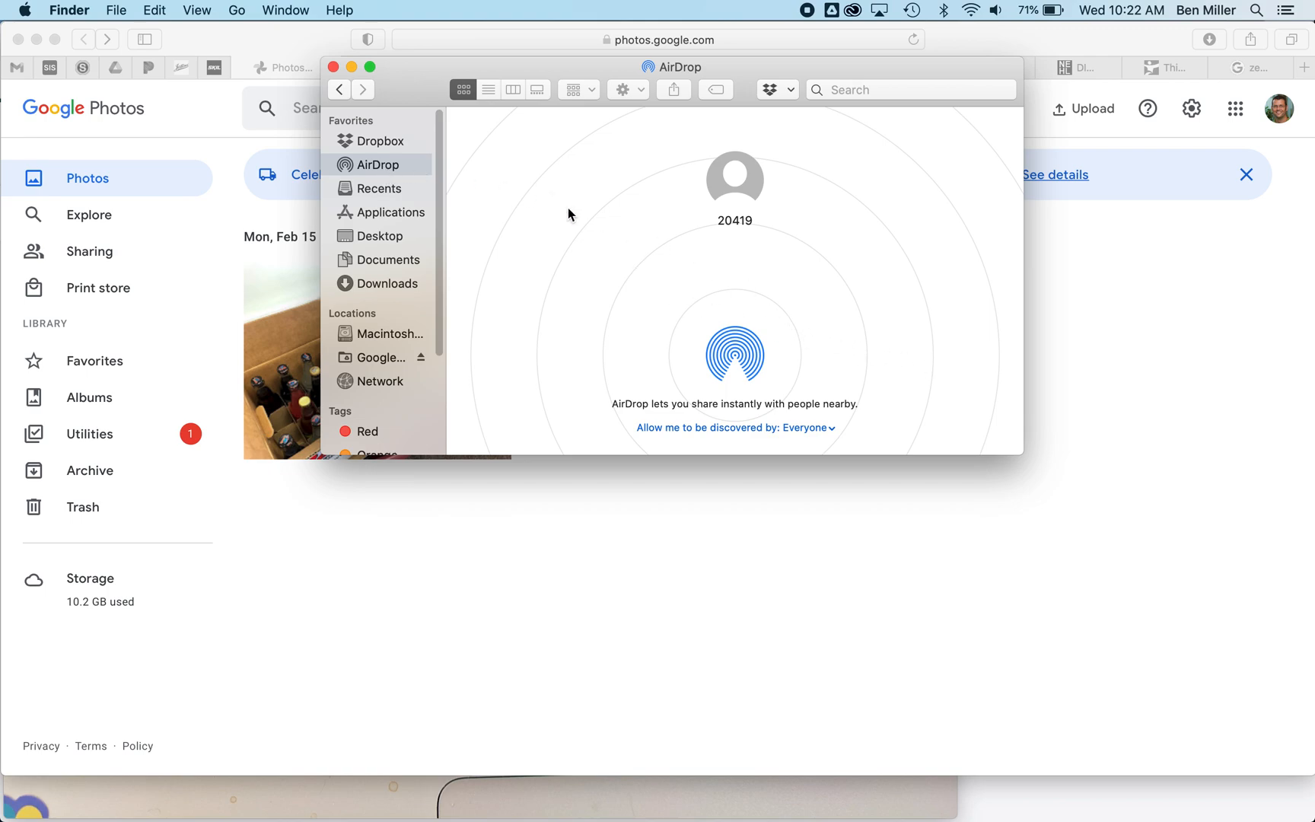
mouse_move(411, 164)
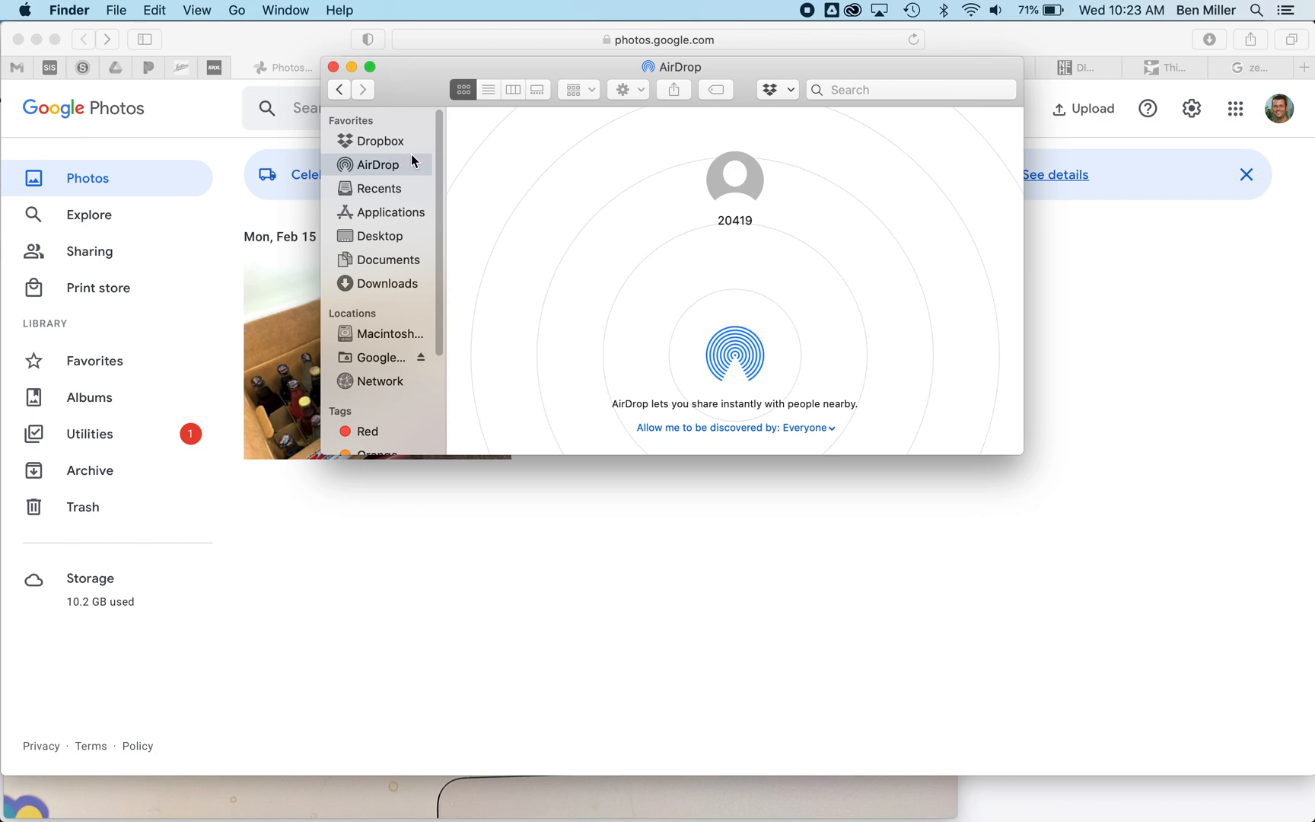
mouse_move(401, 291)
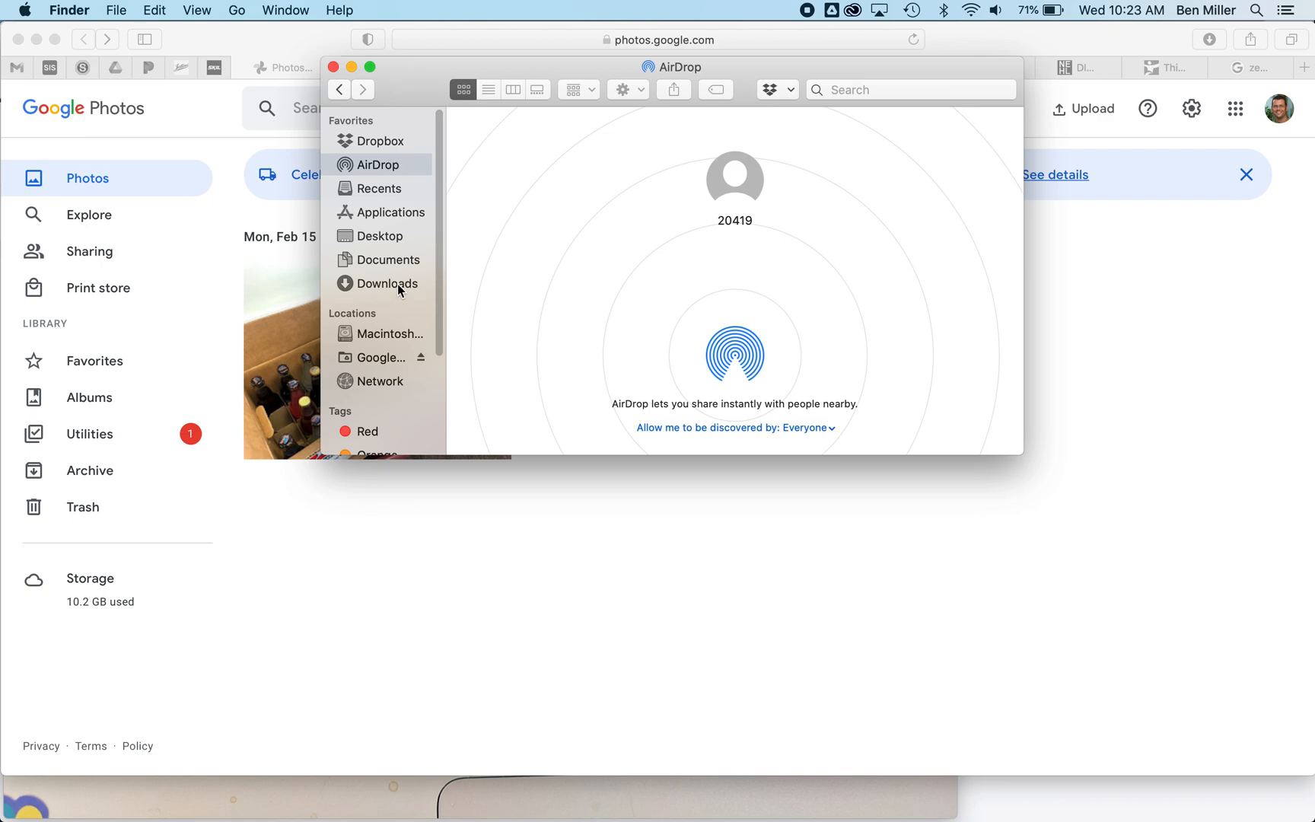
Step: Preview IMG_2596.heic from Downloads in Quick Look, then close the preview
click(388, 283)
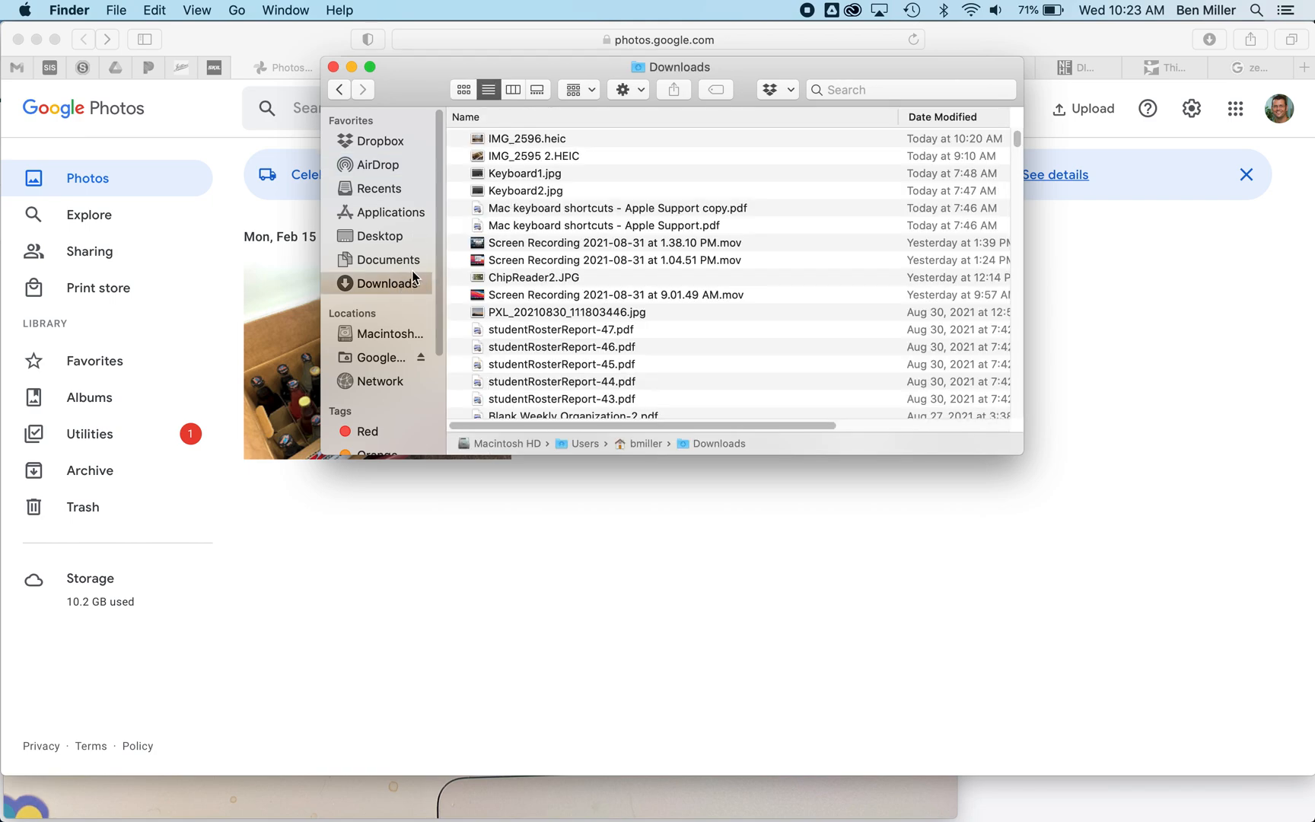
mouse_move(518, 141)
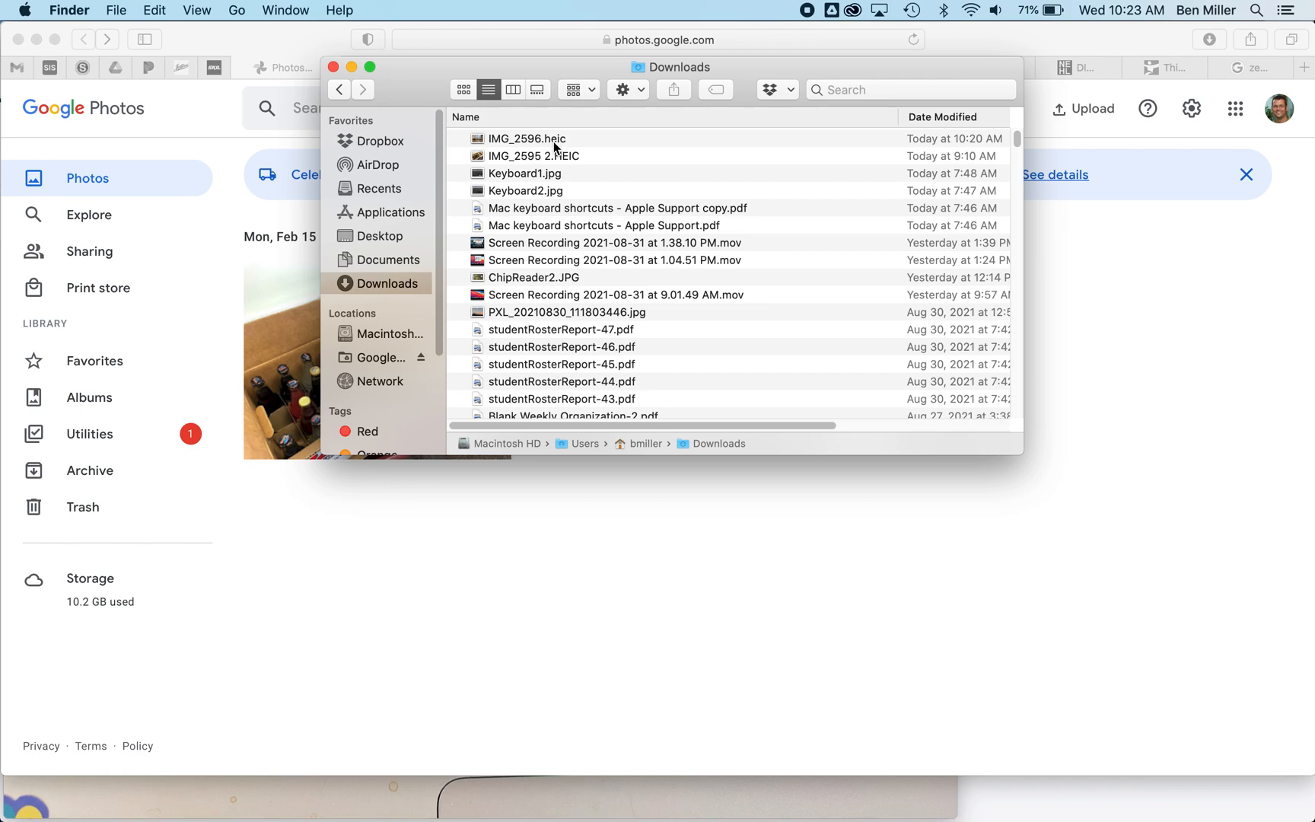
mouse_move(524, 146)
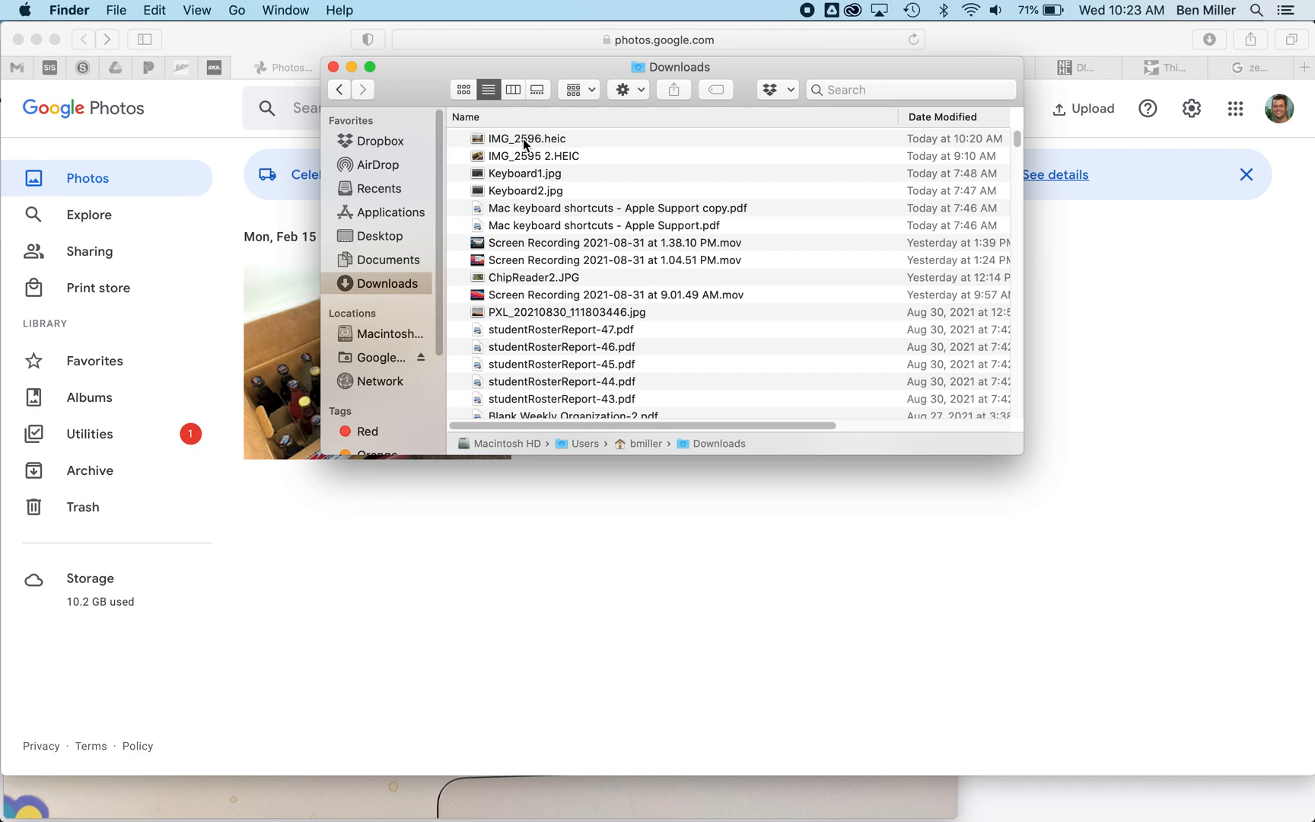
click(527, 139)
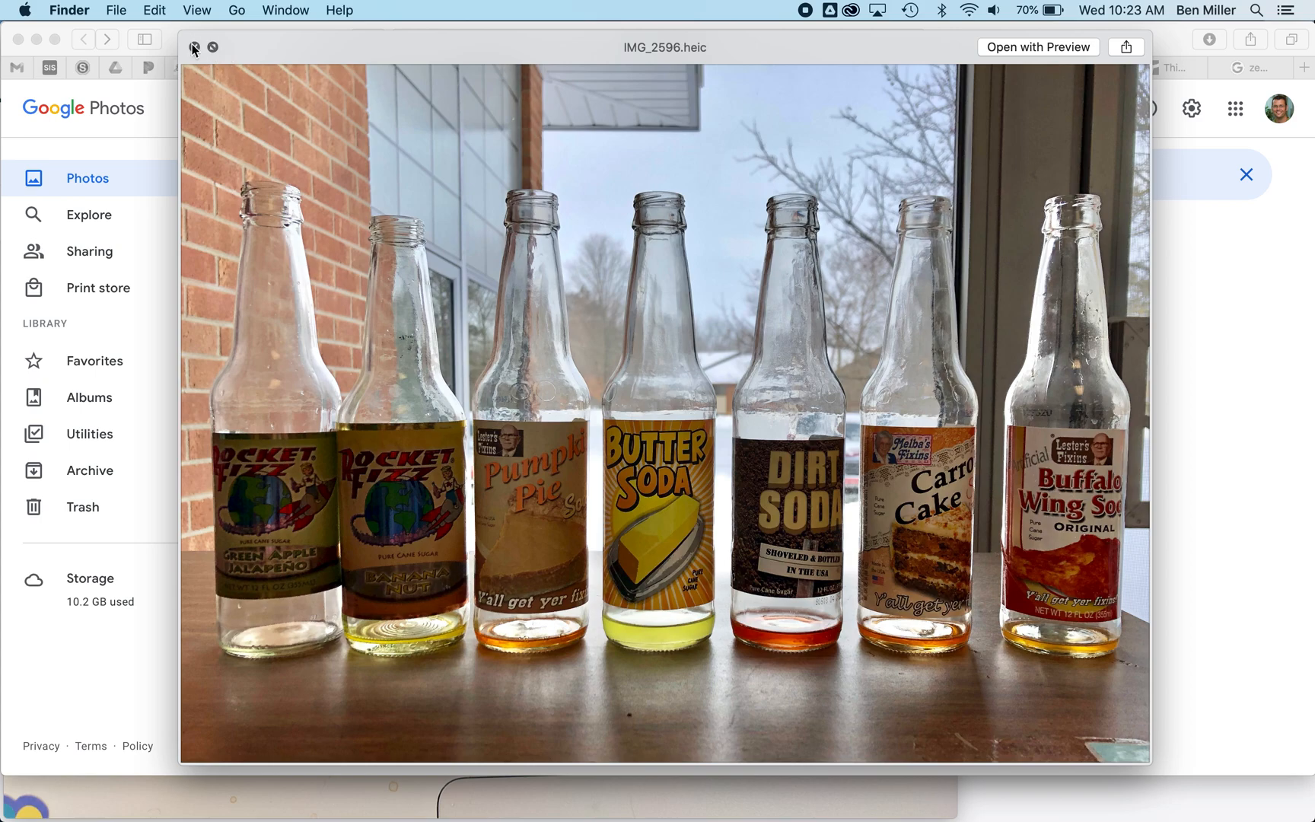
click(194, 47)
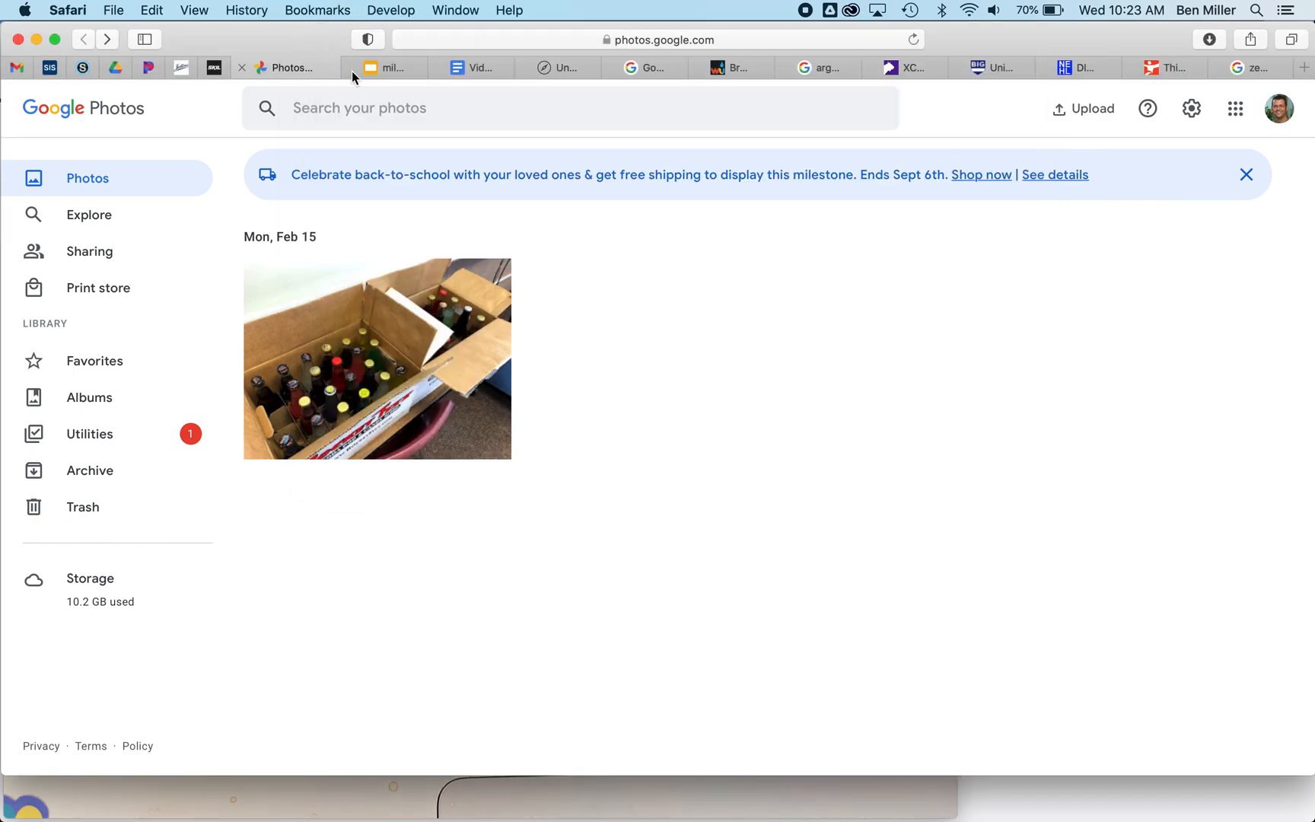
Step: Reach Google Photos in a new tab via the Google homepage's apps grid
click(284, 67)
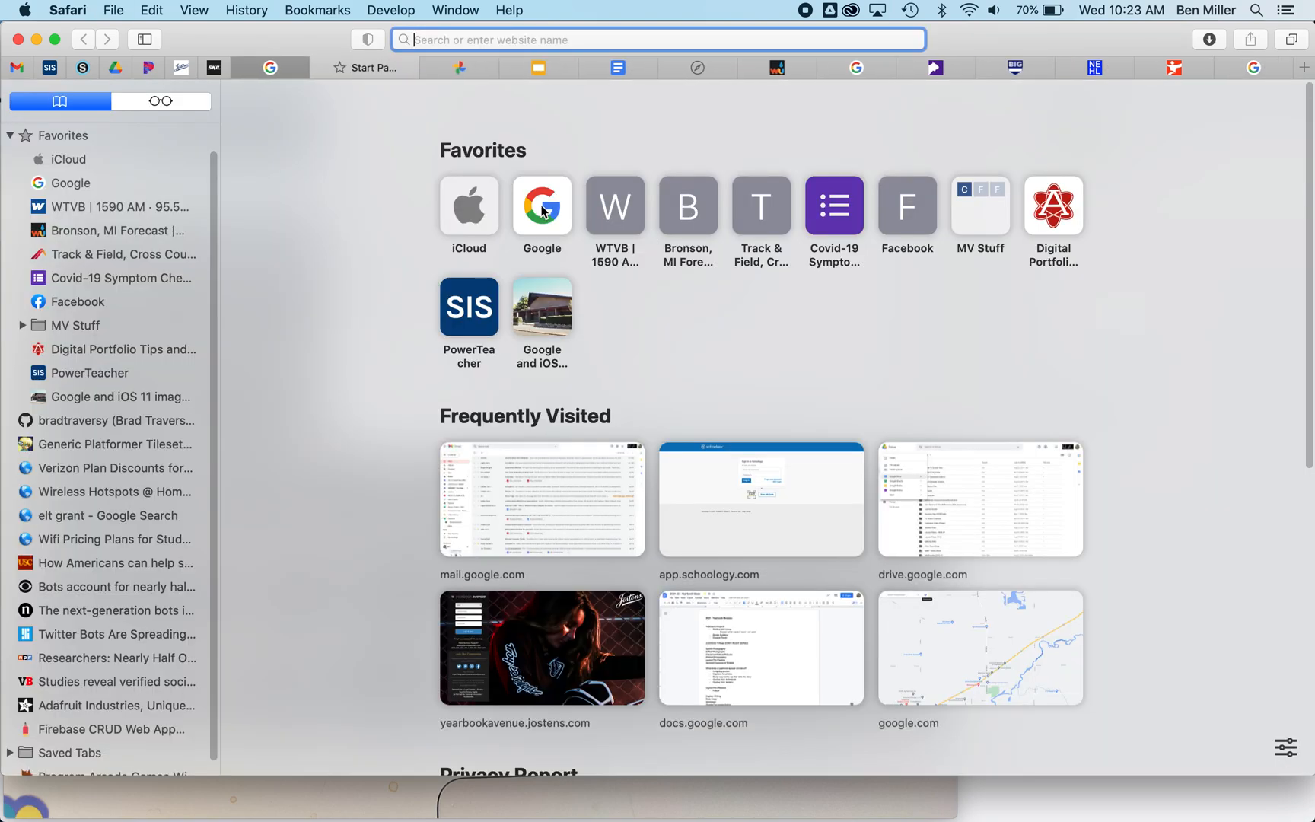
click(541, 206)
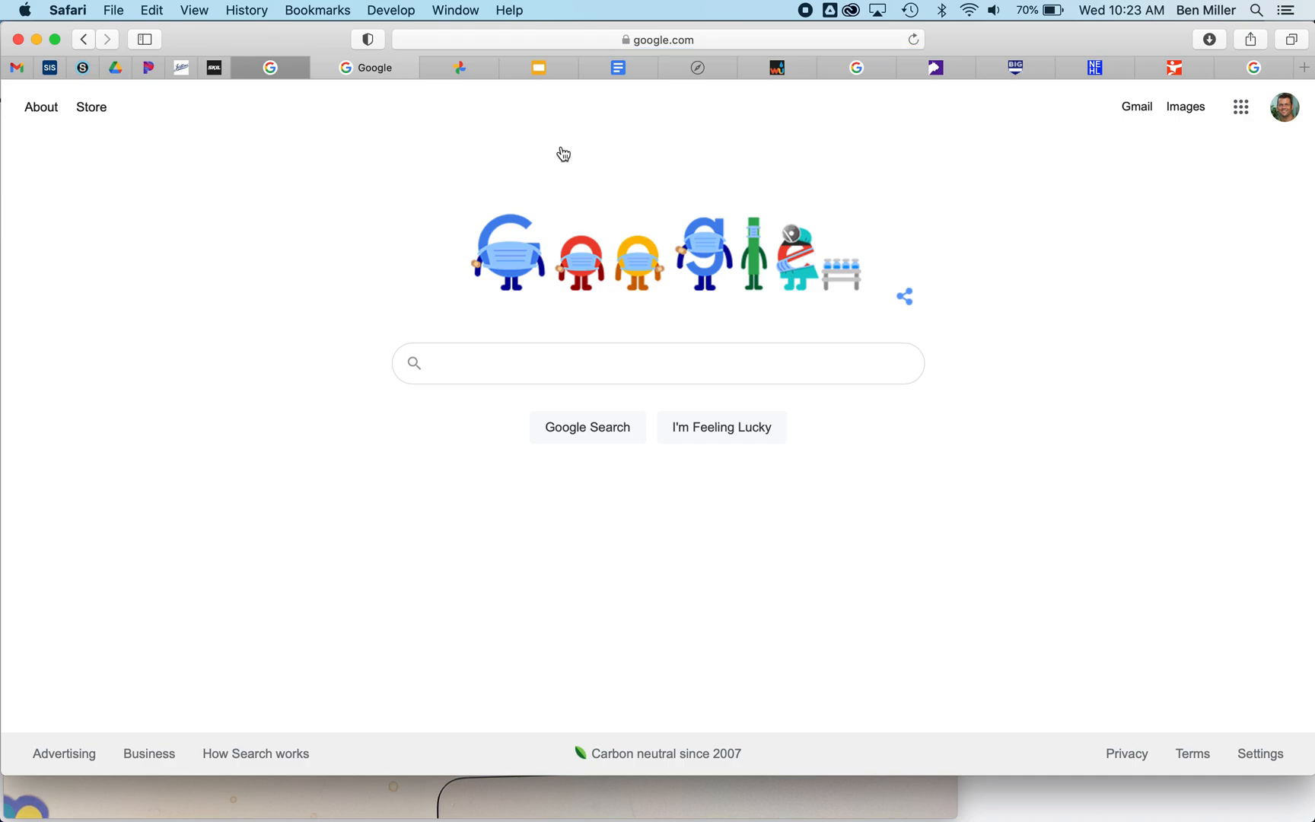
mouse_move(1241, 106)
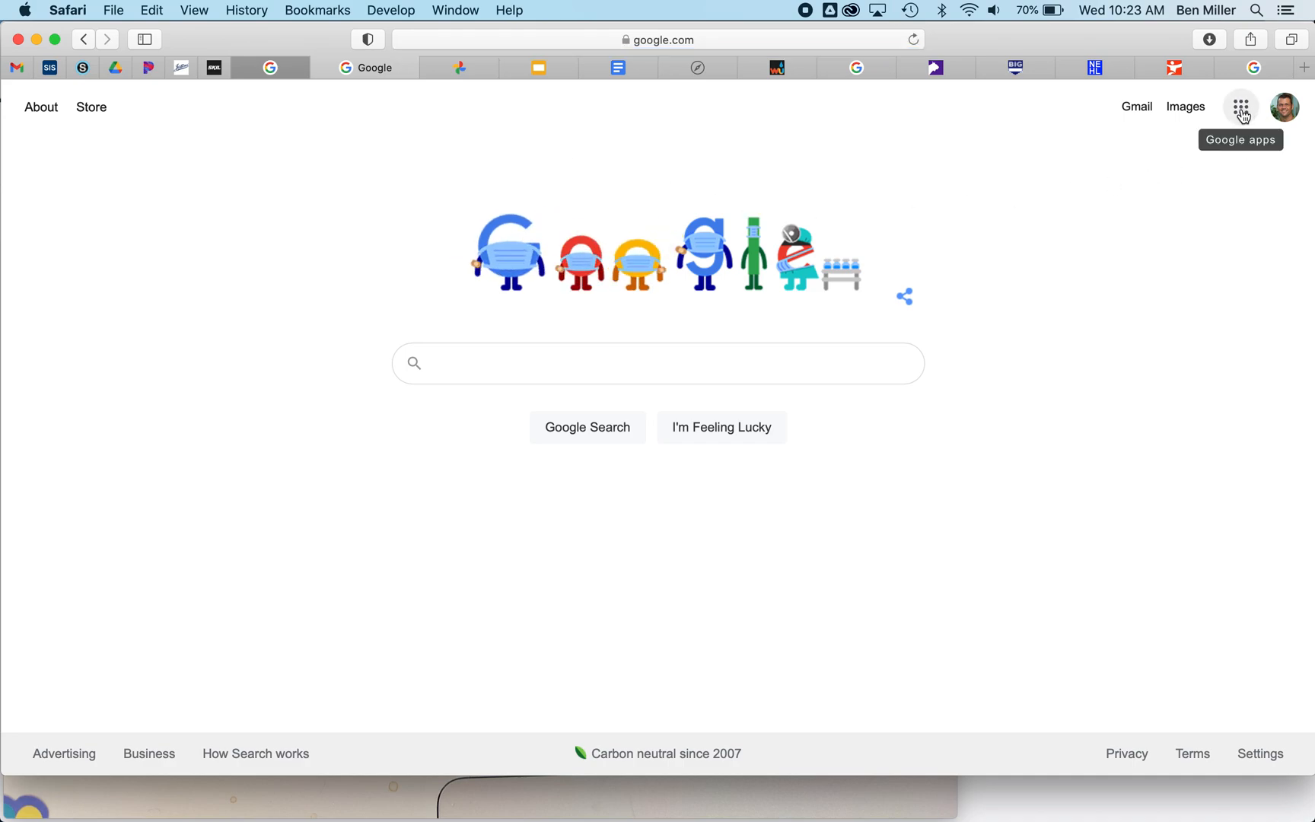
mouse_move(1283, 107)
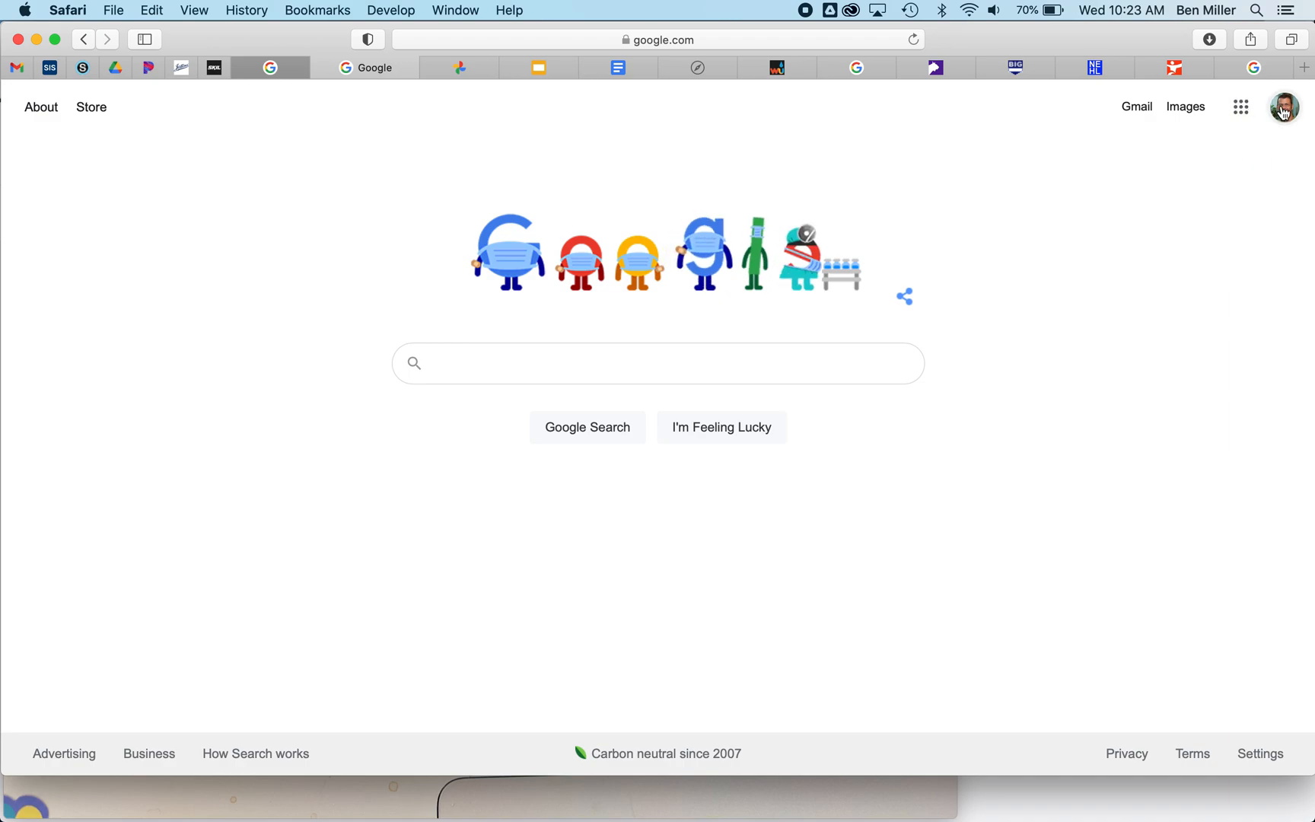
click(1243, 107)
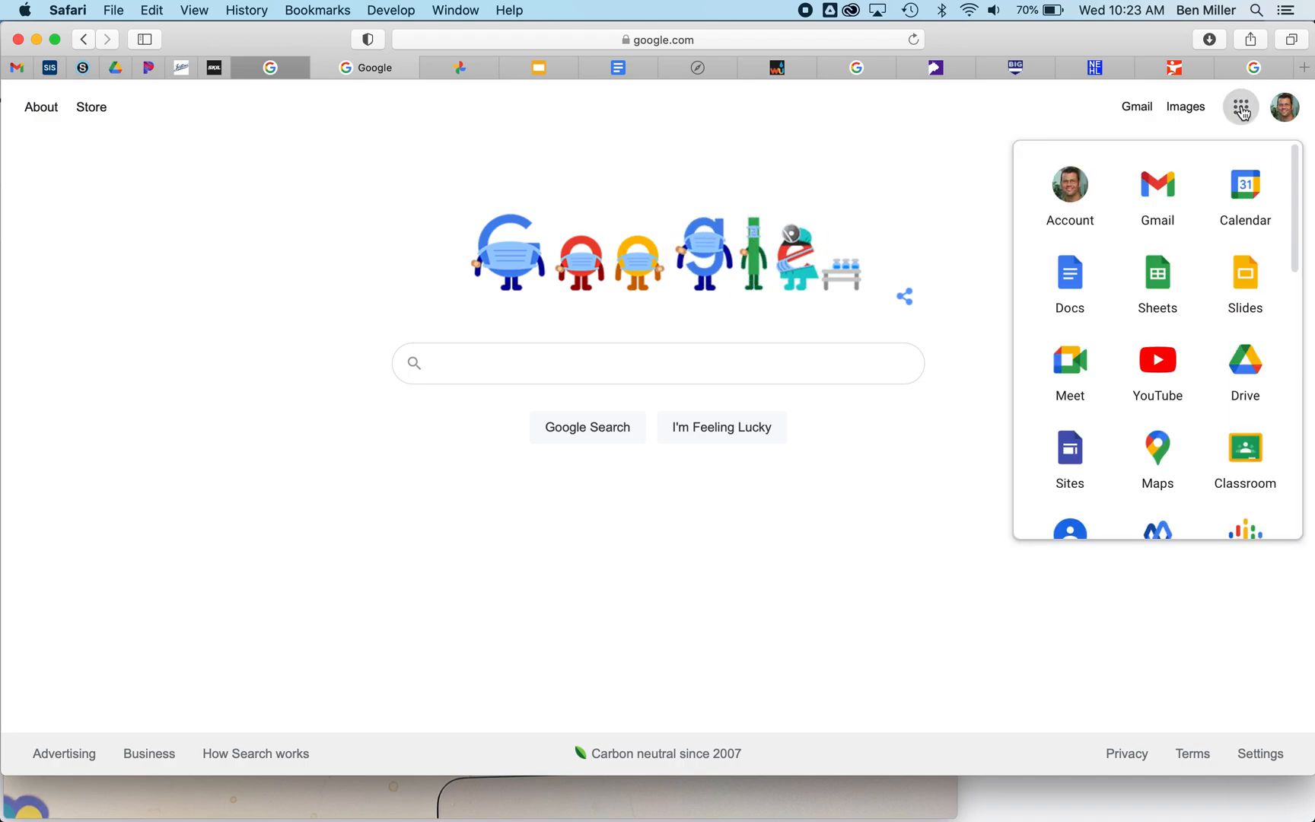
mouse_move(1157, 193)
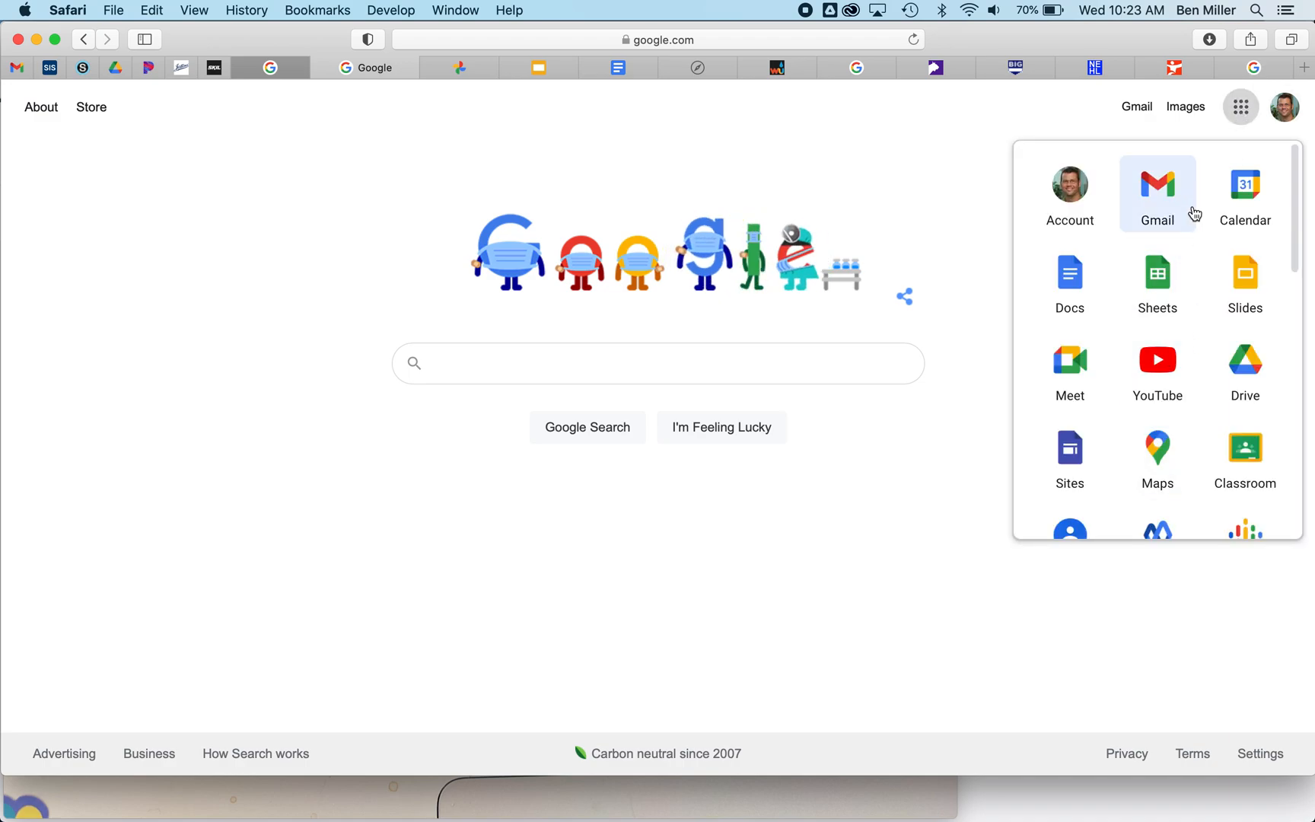
scroll(down, 3)
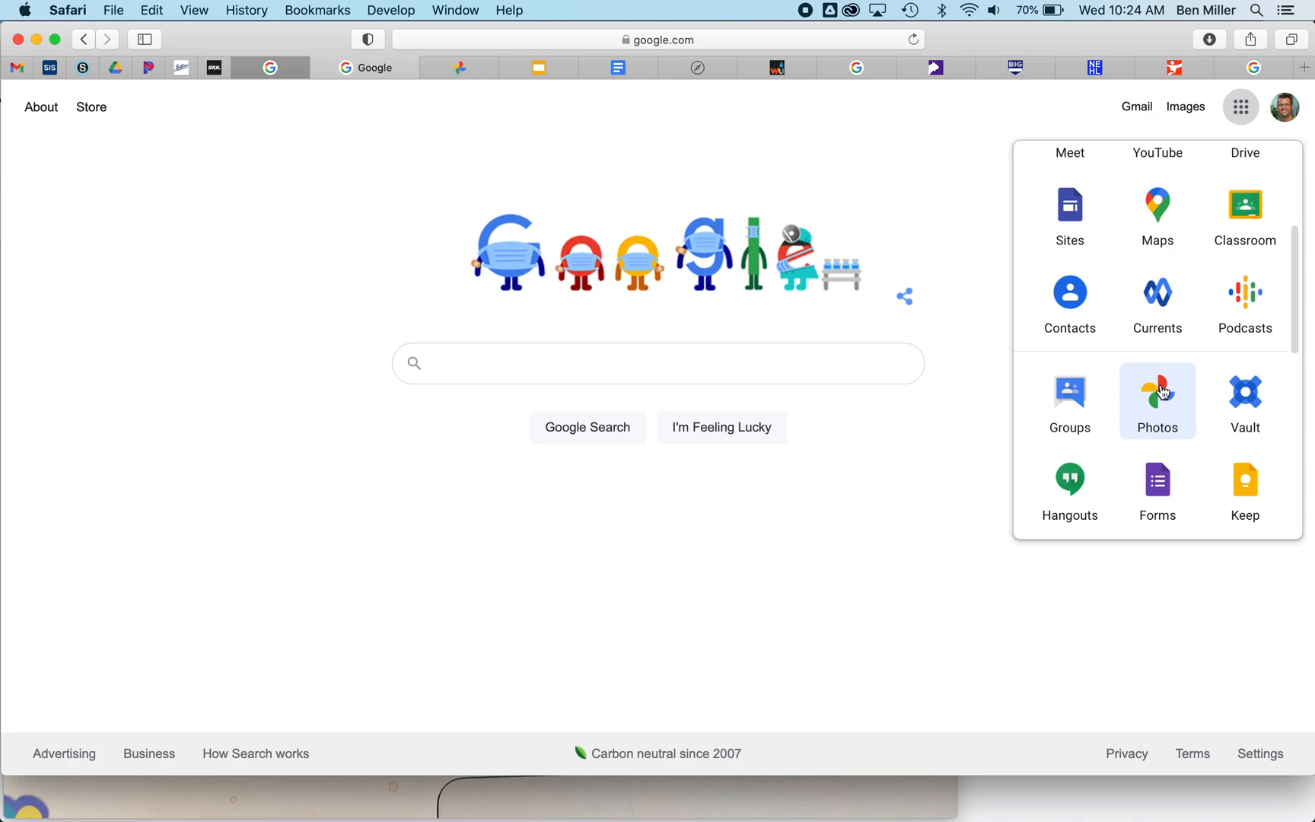
click(1157, 400)
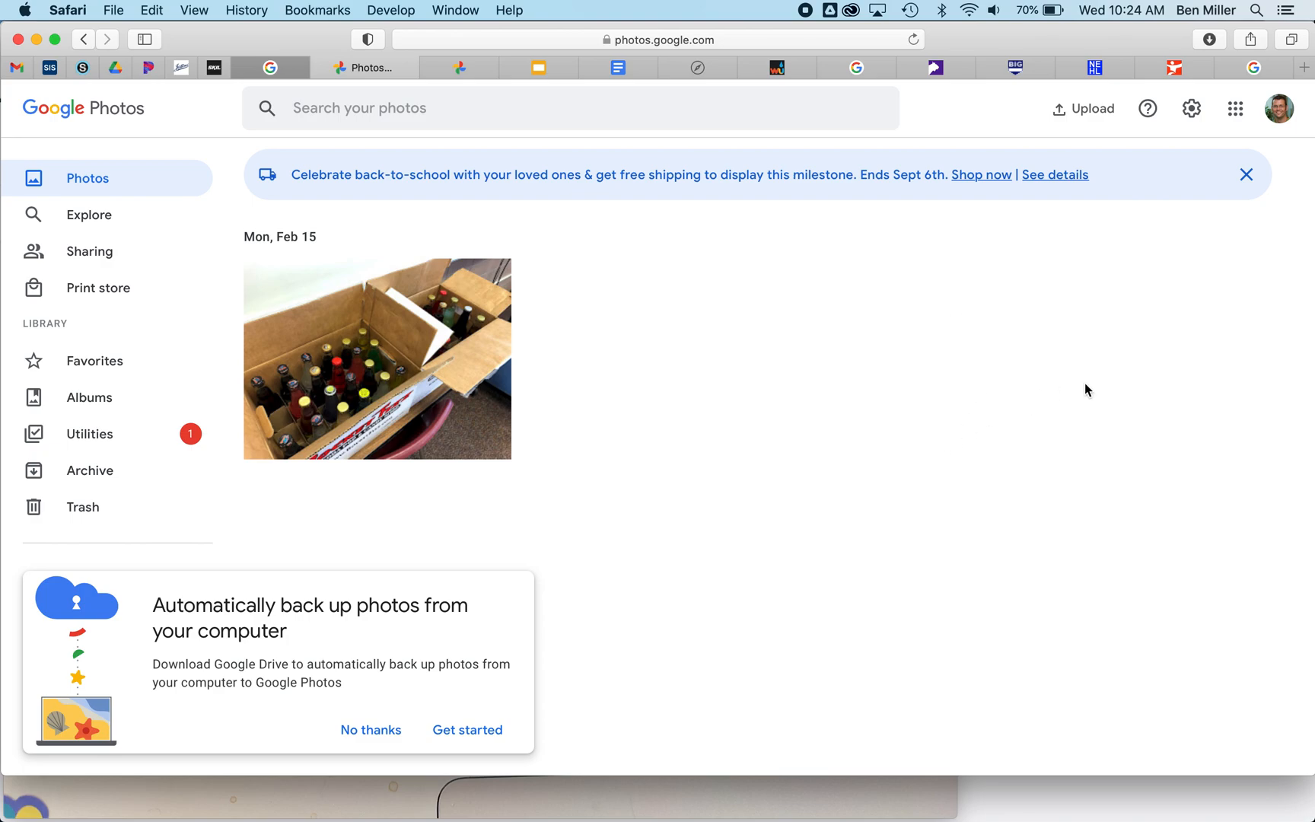
mouse_move(865, 439)
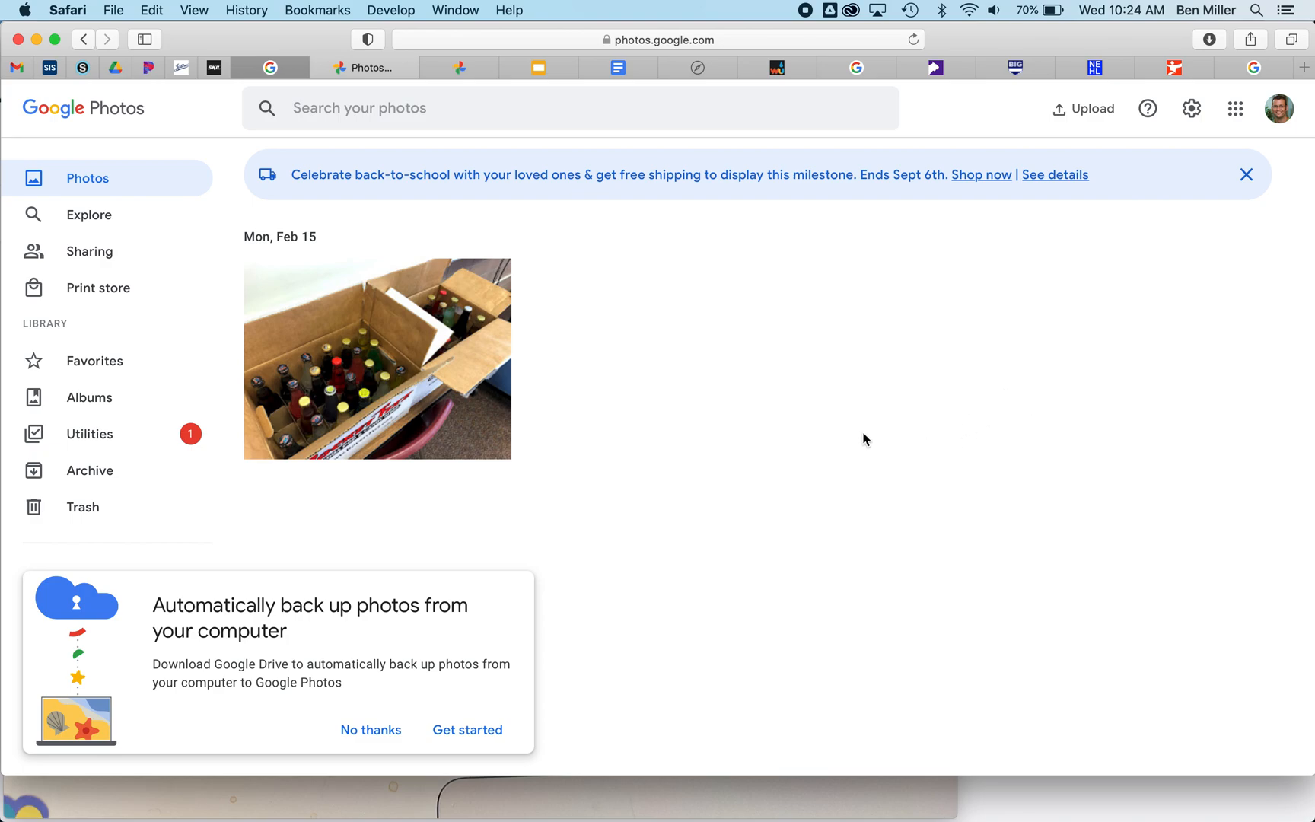
mouse_move(265, 573)
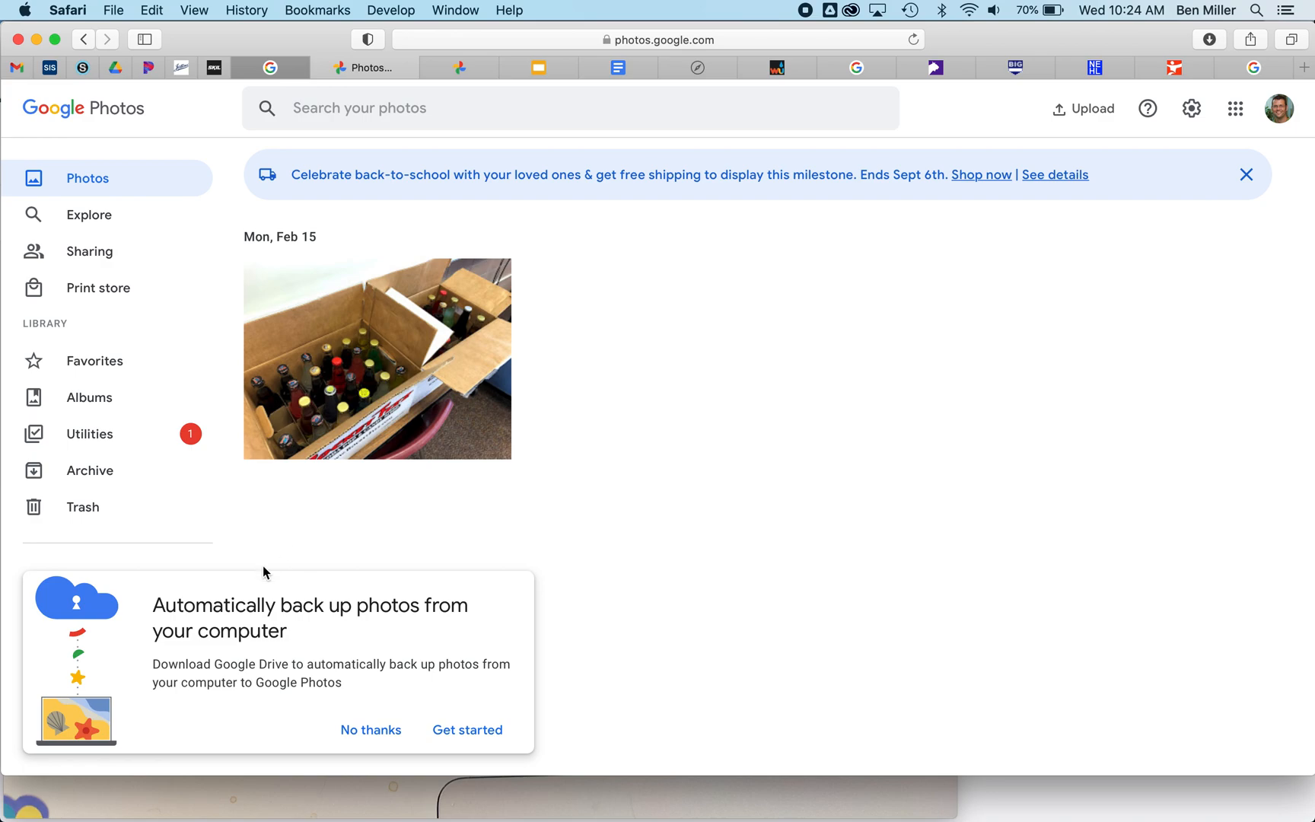
mouse_move(829, 284)
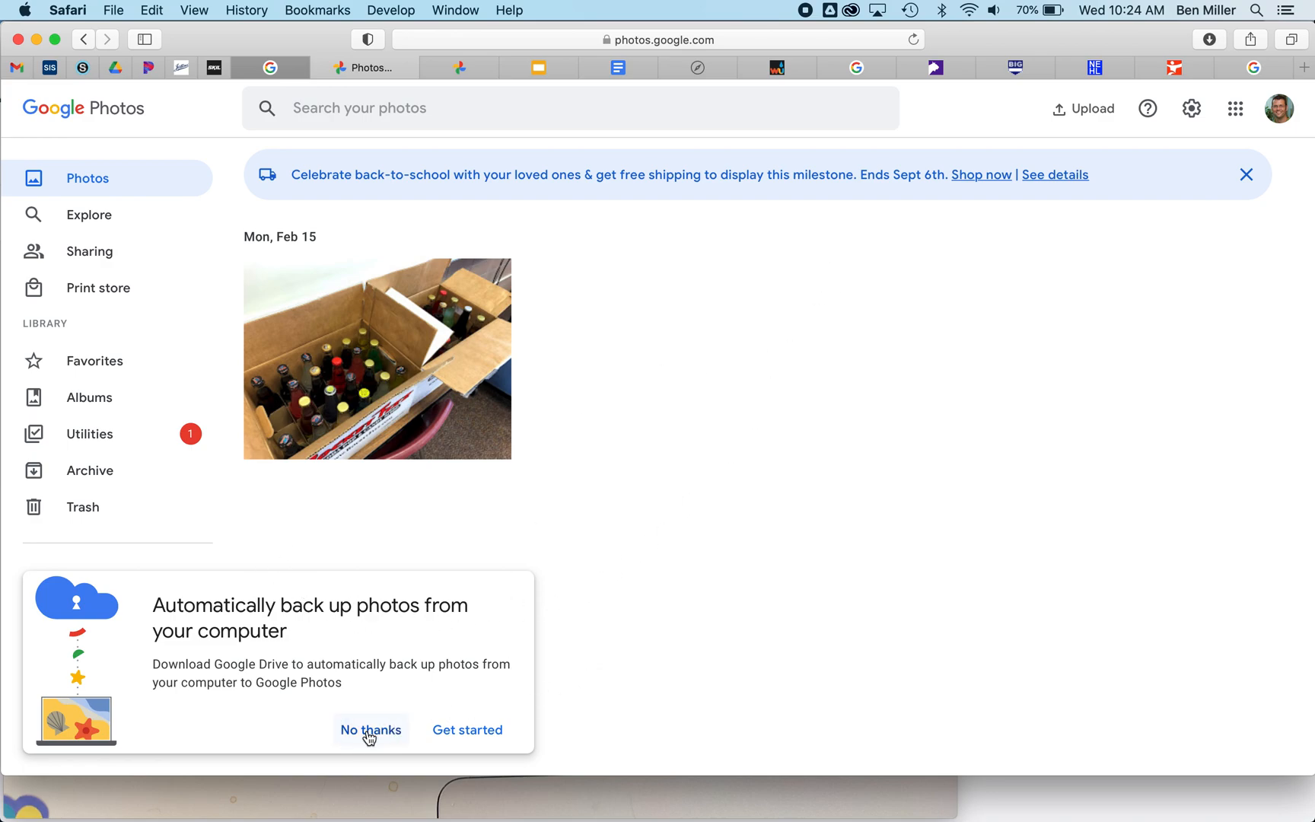
Step: Decline the automatic backup prompt with 'No thanks'
click(370, 729)
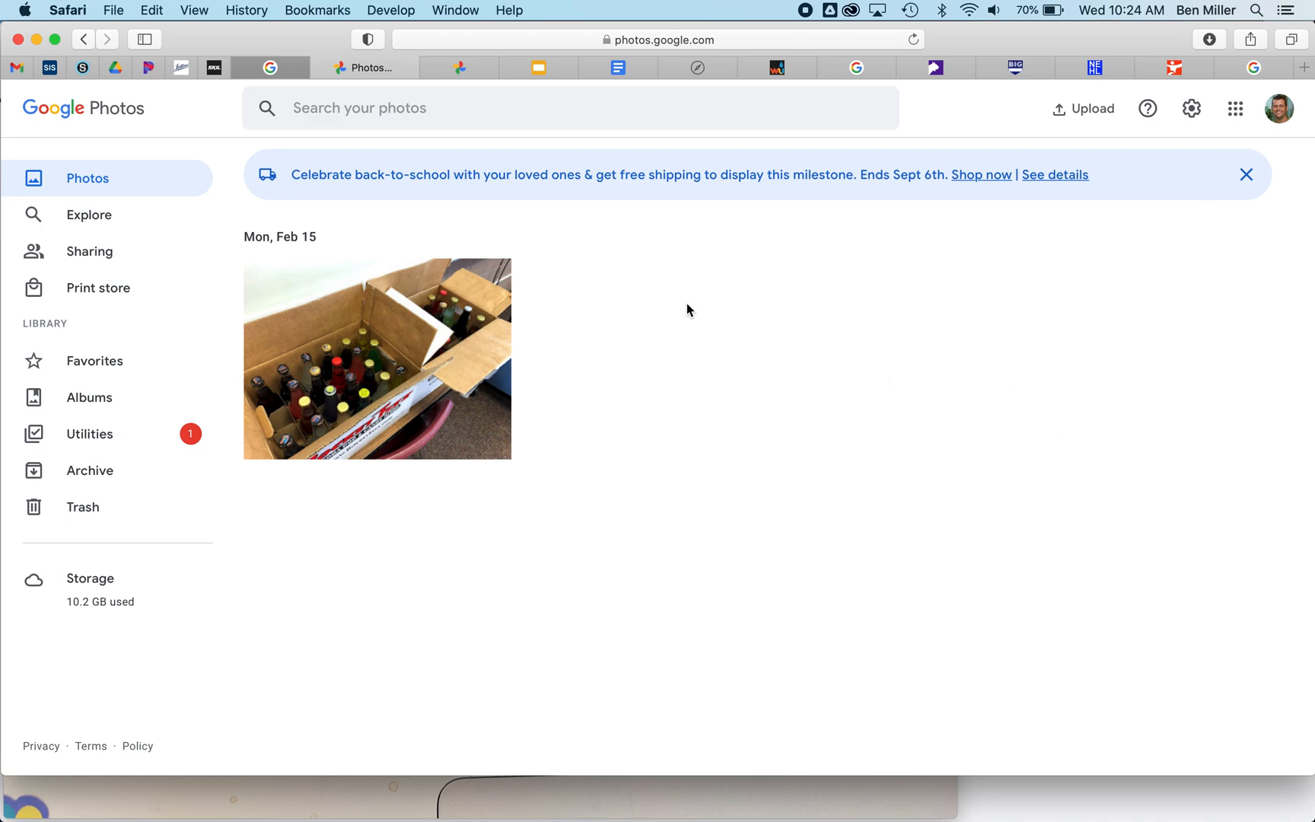
mouse_move(755, 396)
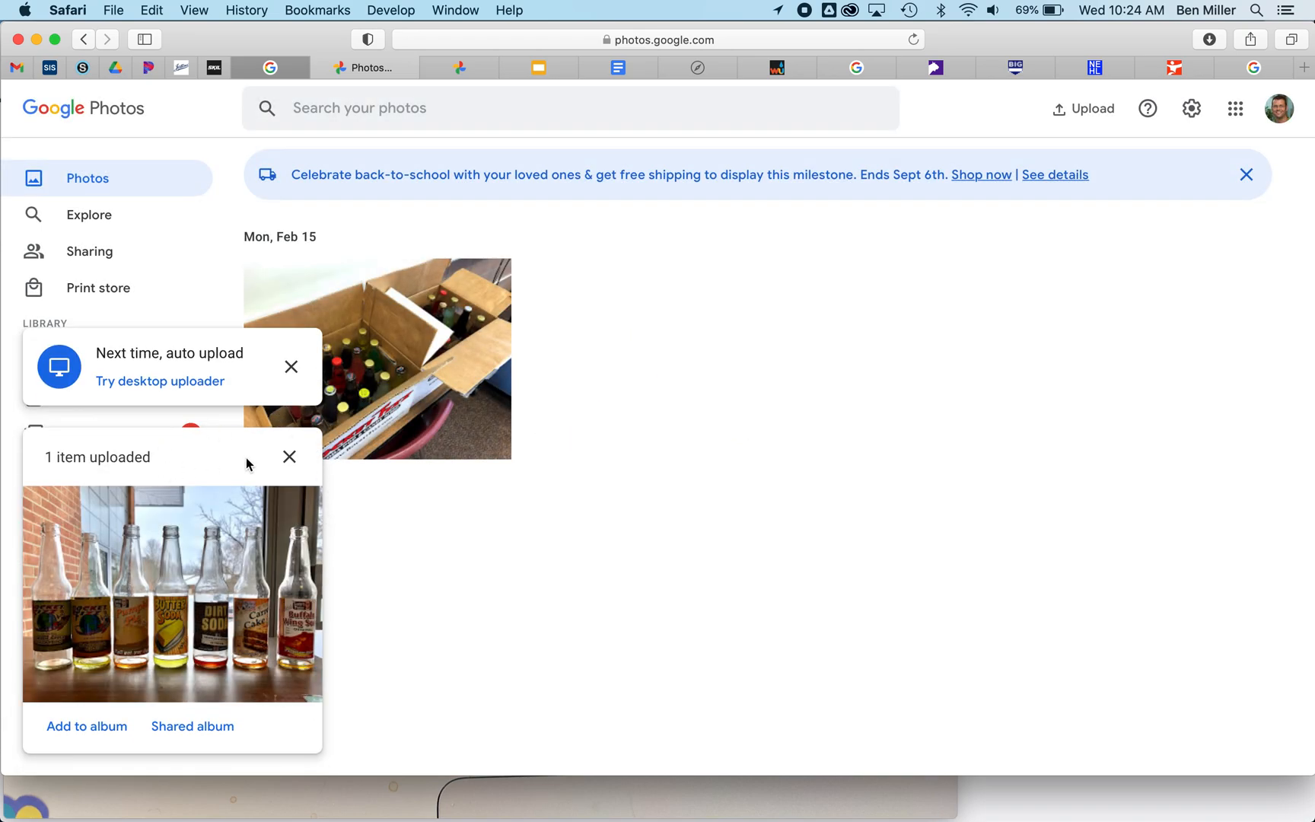
Step: Dismiss the upload confirmation after adding the soda-bottle photo
click(289, 457)
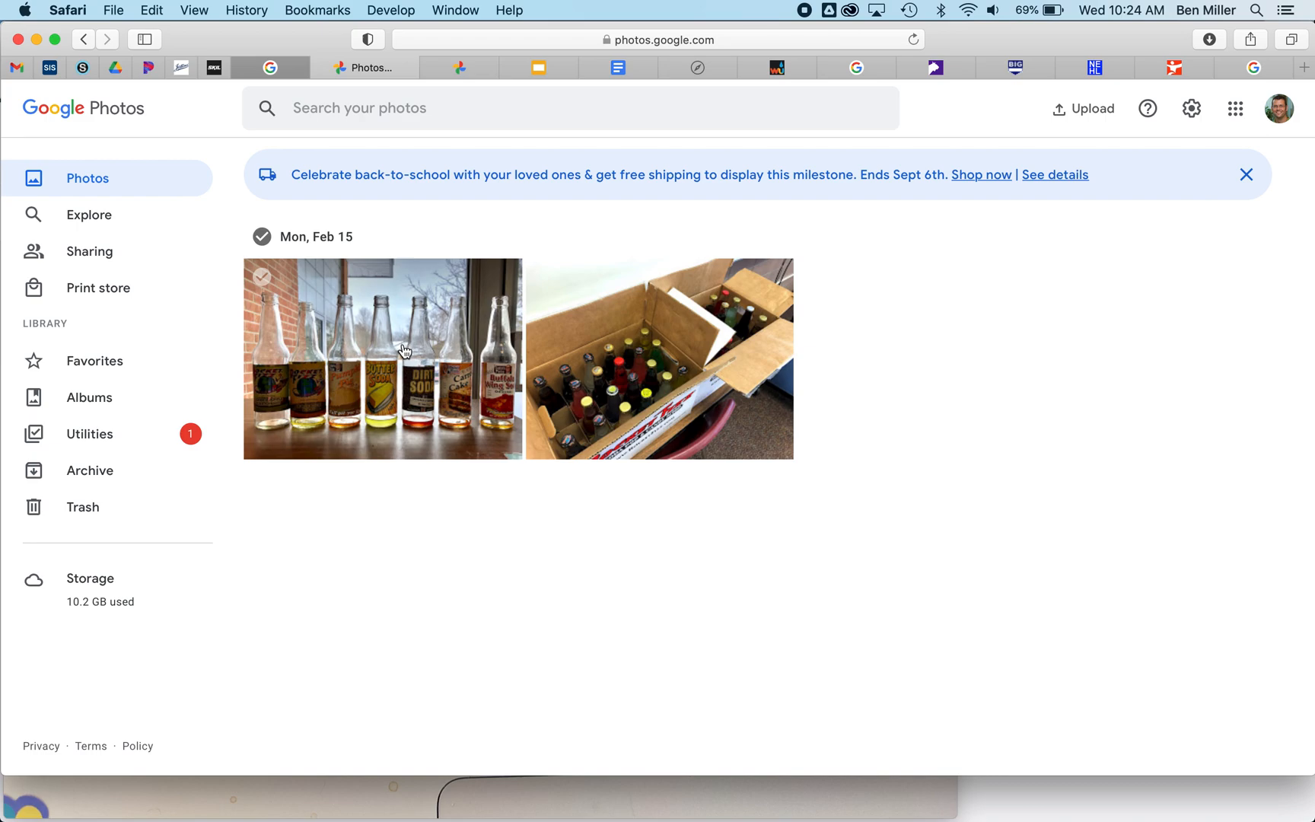
mouse_move(431, 291)
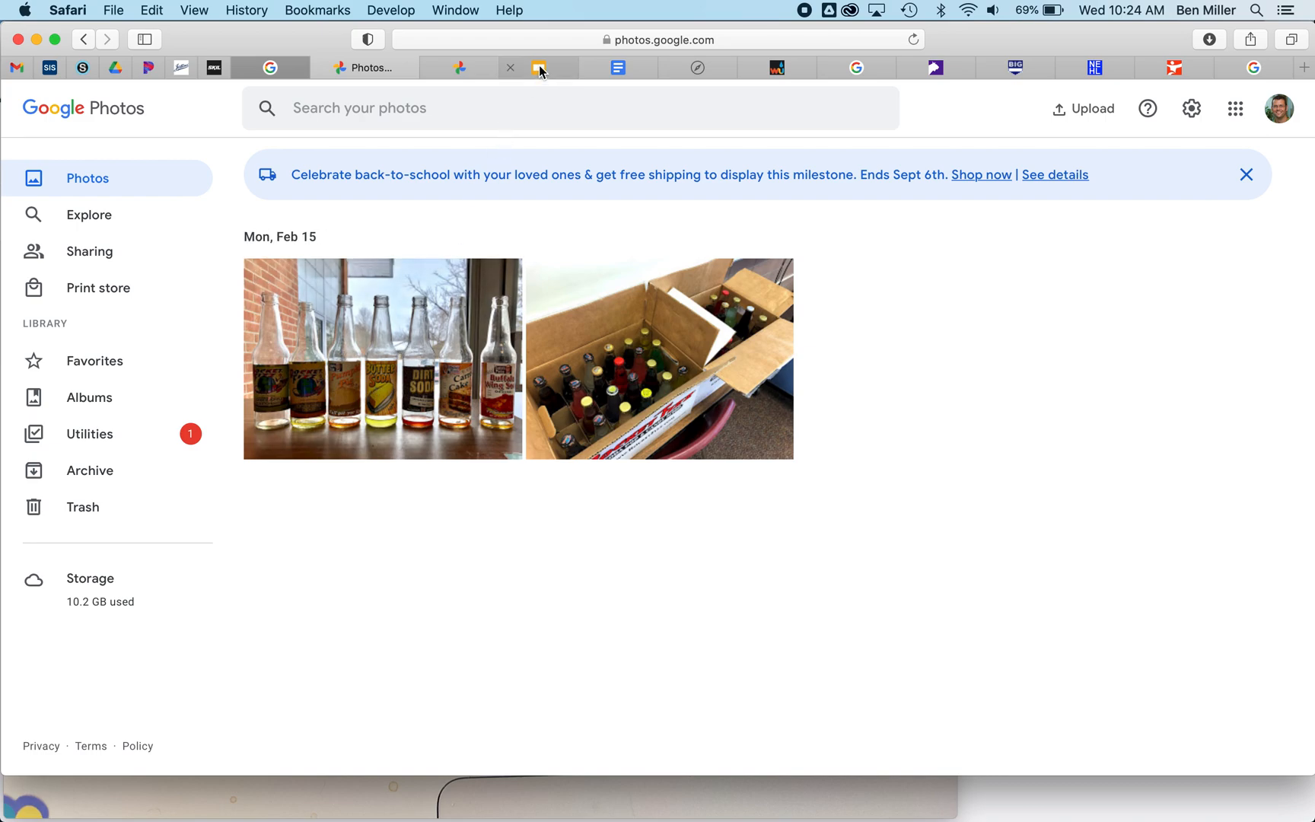
Step: Switch to the Intro Presentation and move from the title slide to slide 2
click(522, 67)
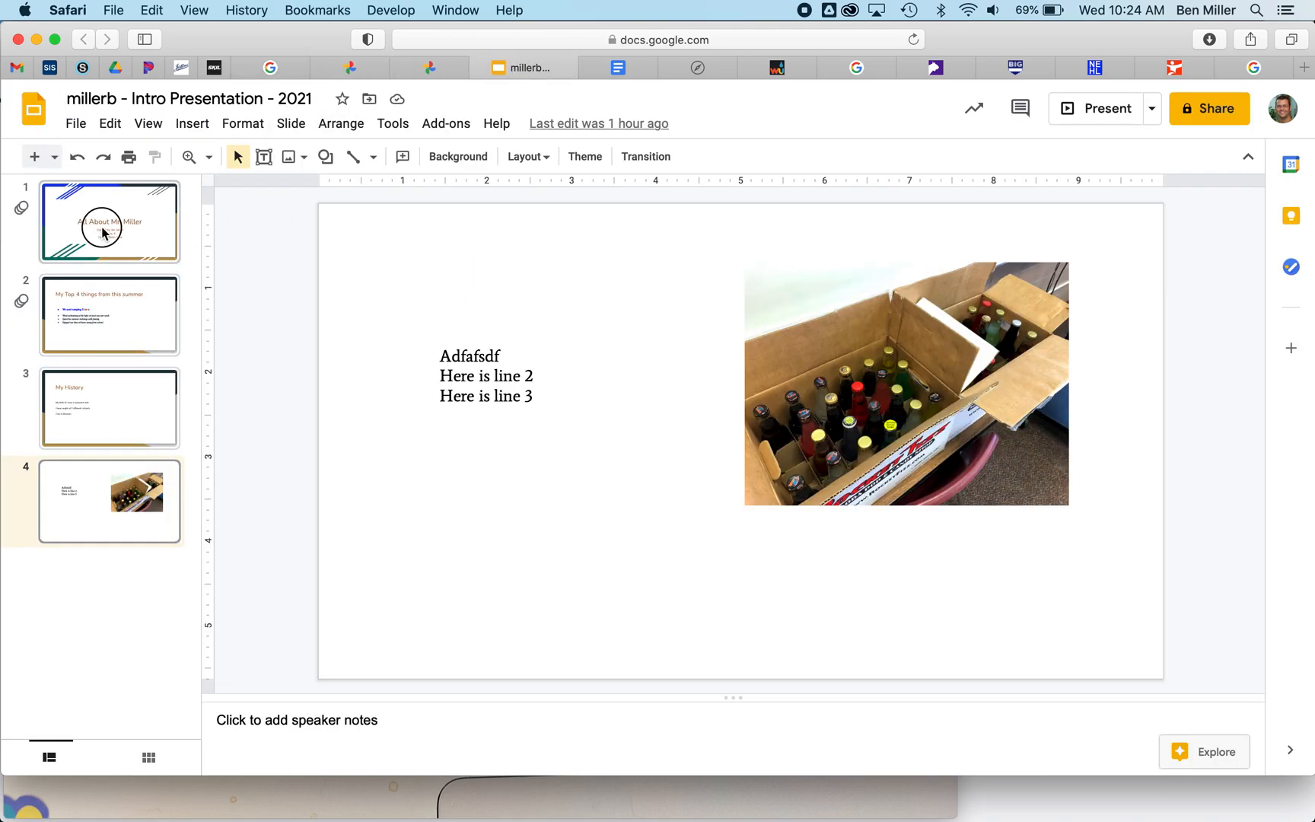
click(110, 220)
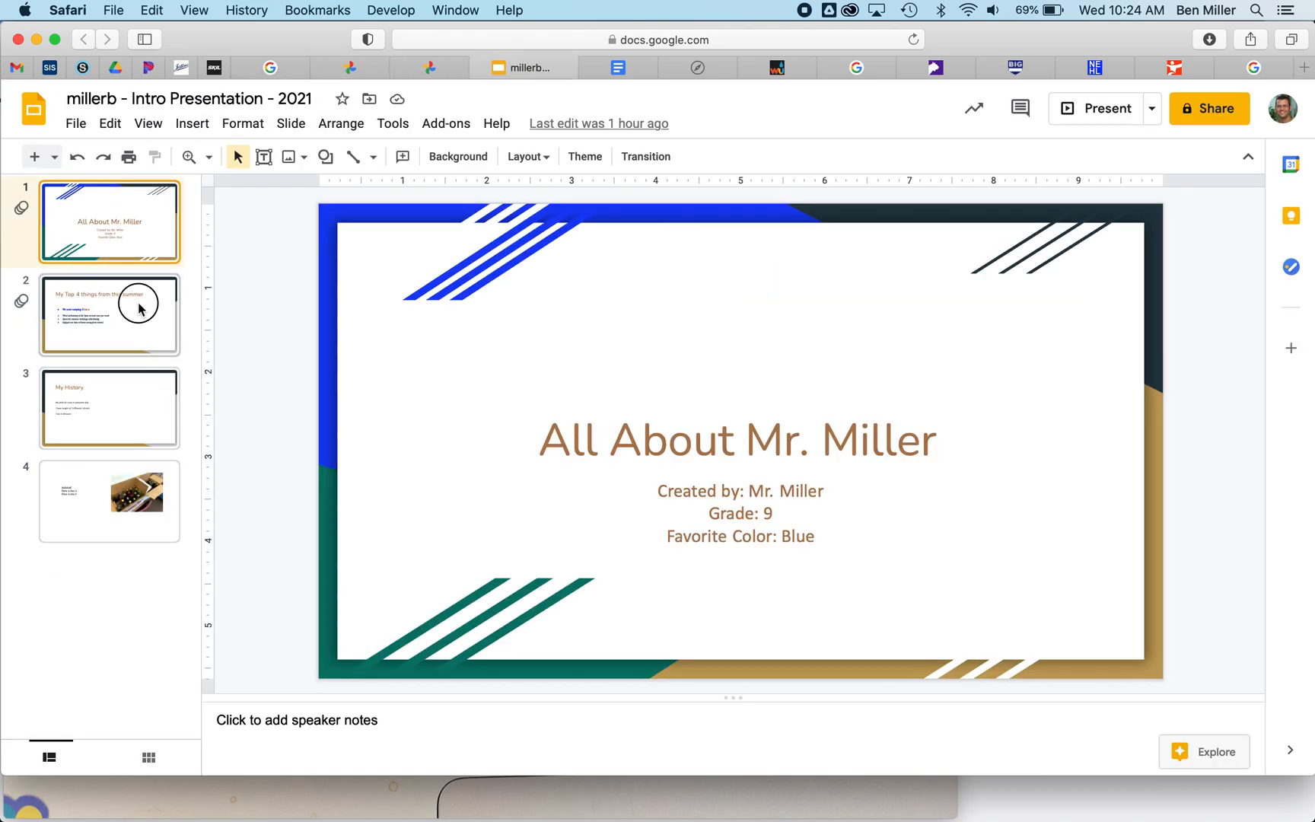
click(109, 315)
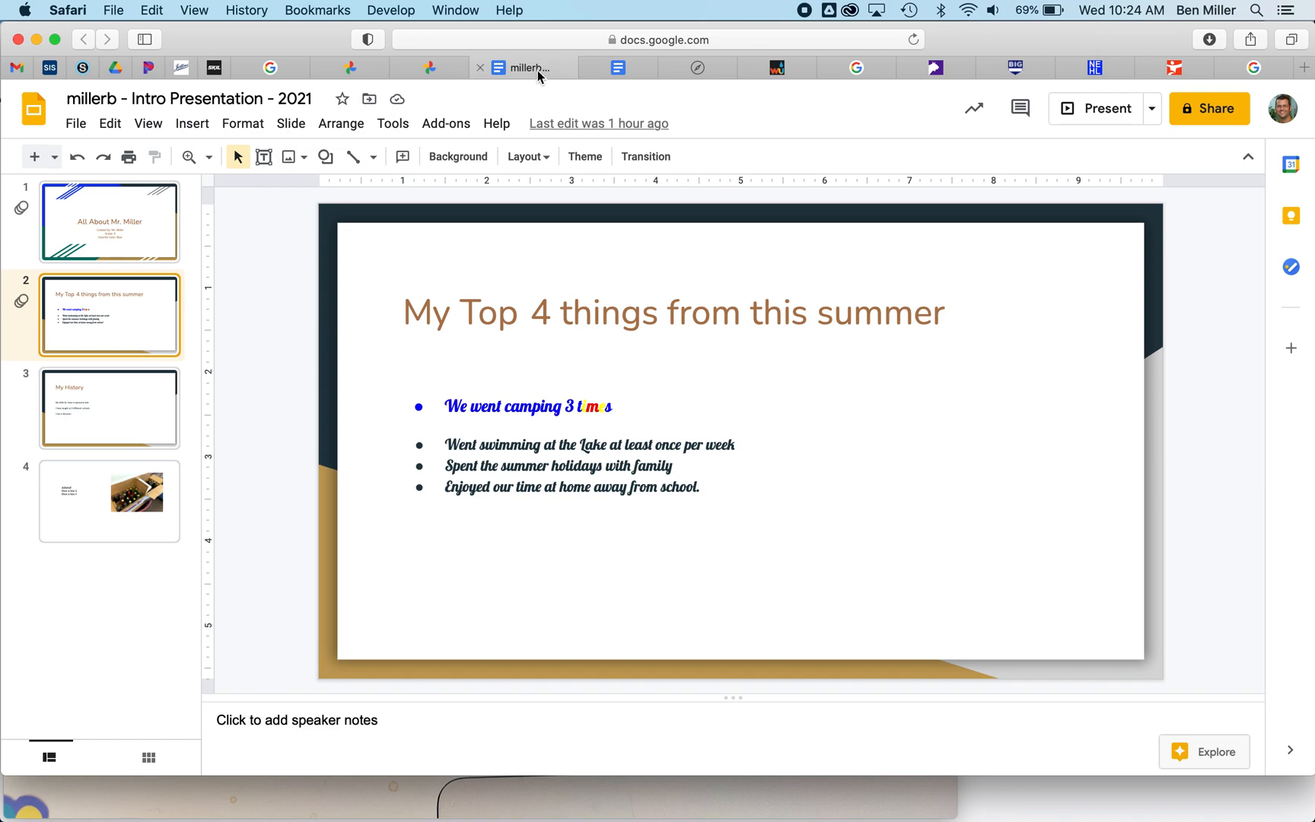
mouse_move(192, 124)
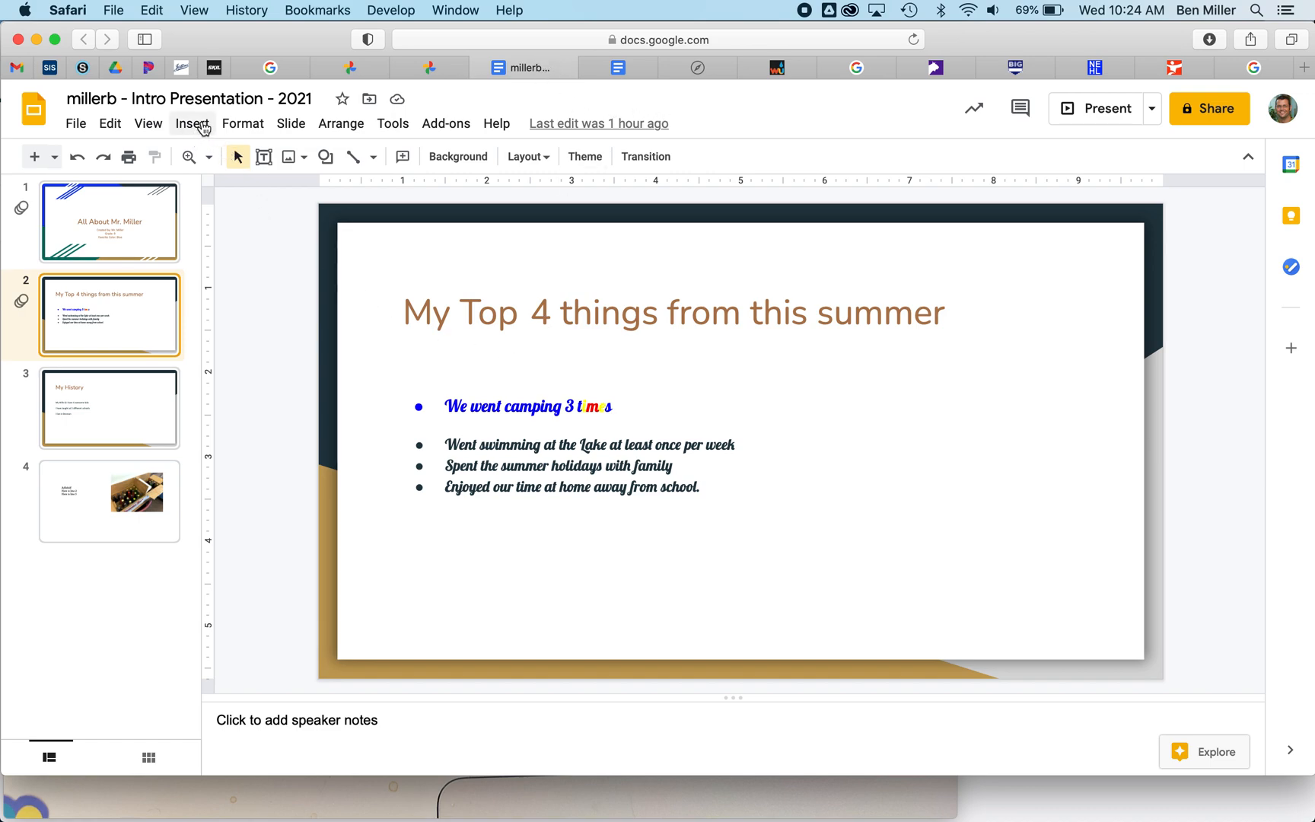
Step: Choose Insert > Image > Photos to show the Google Photos picker
click(192, 124)
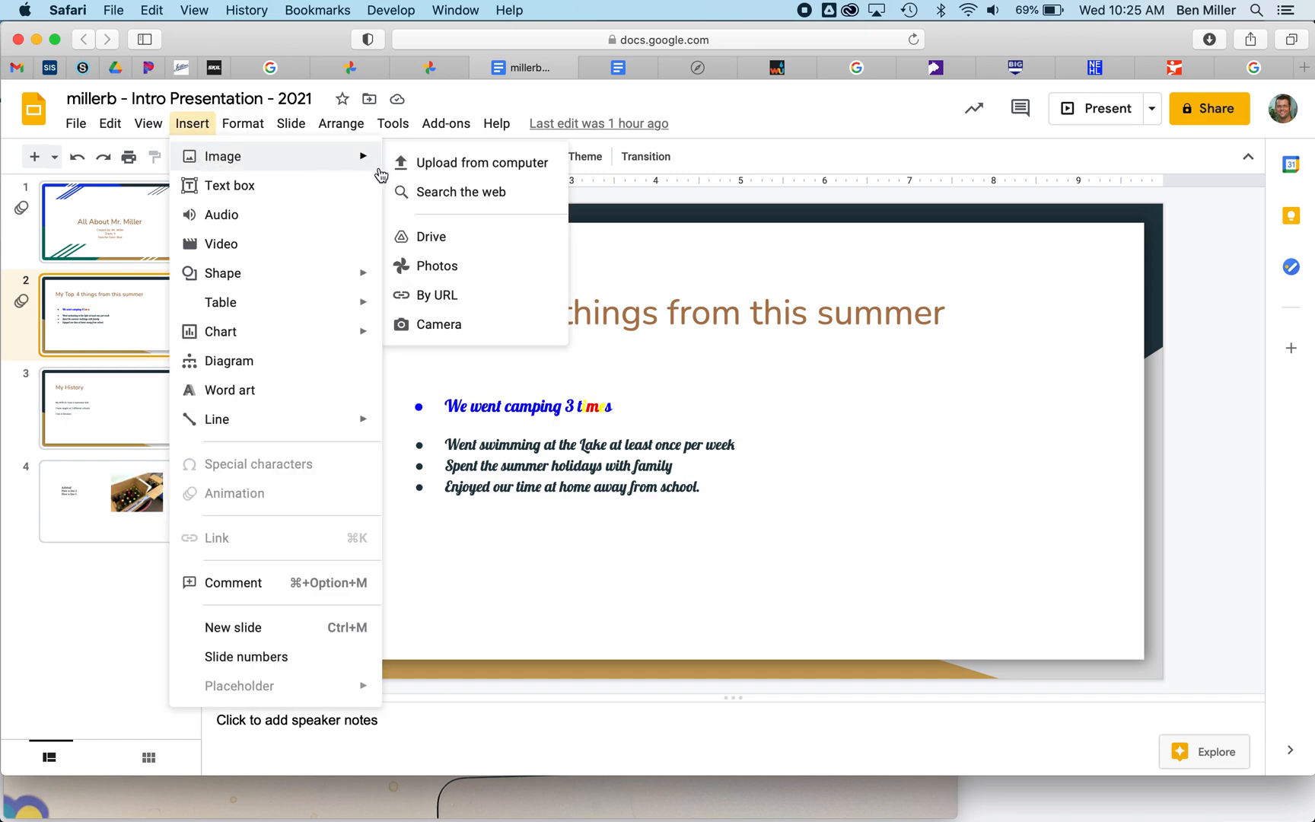
mouse_move(461, 192)
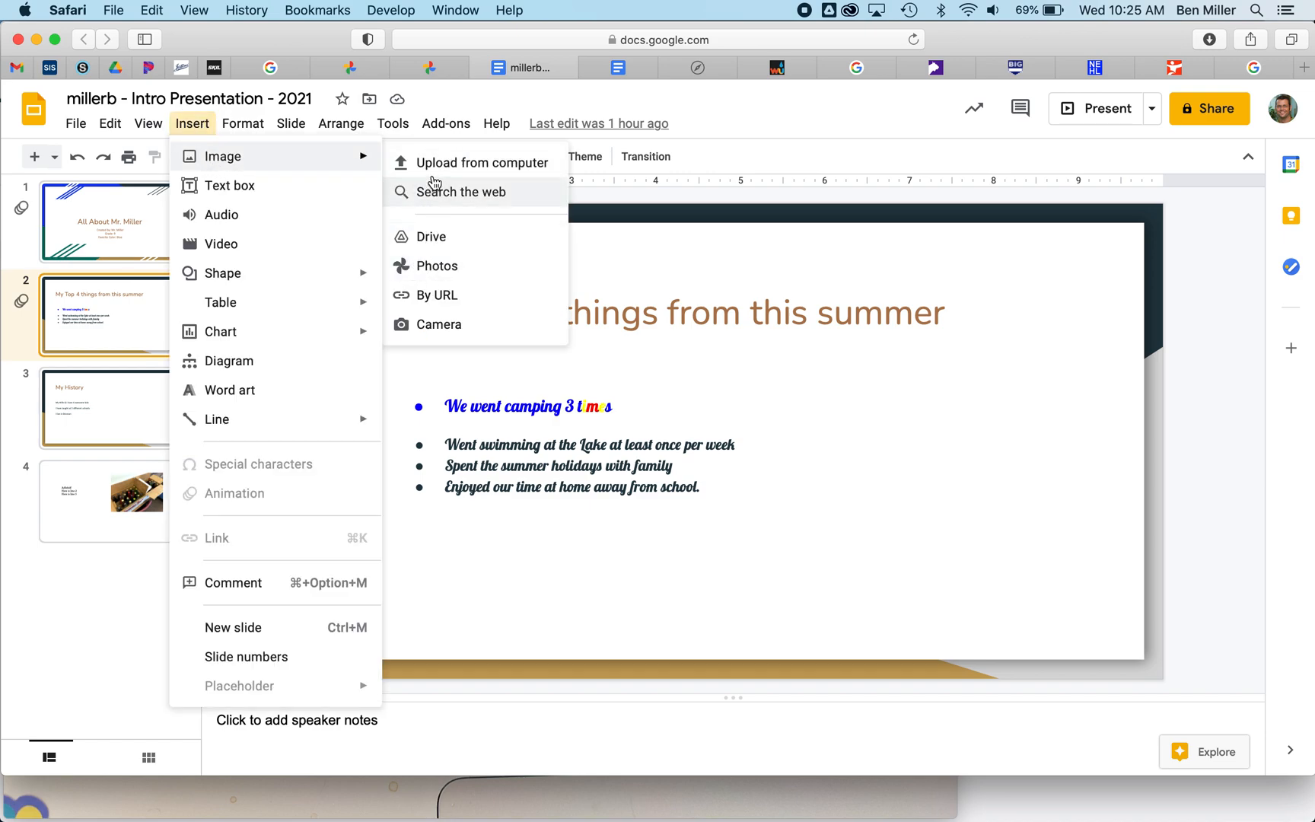
mouse_move(431, 241)
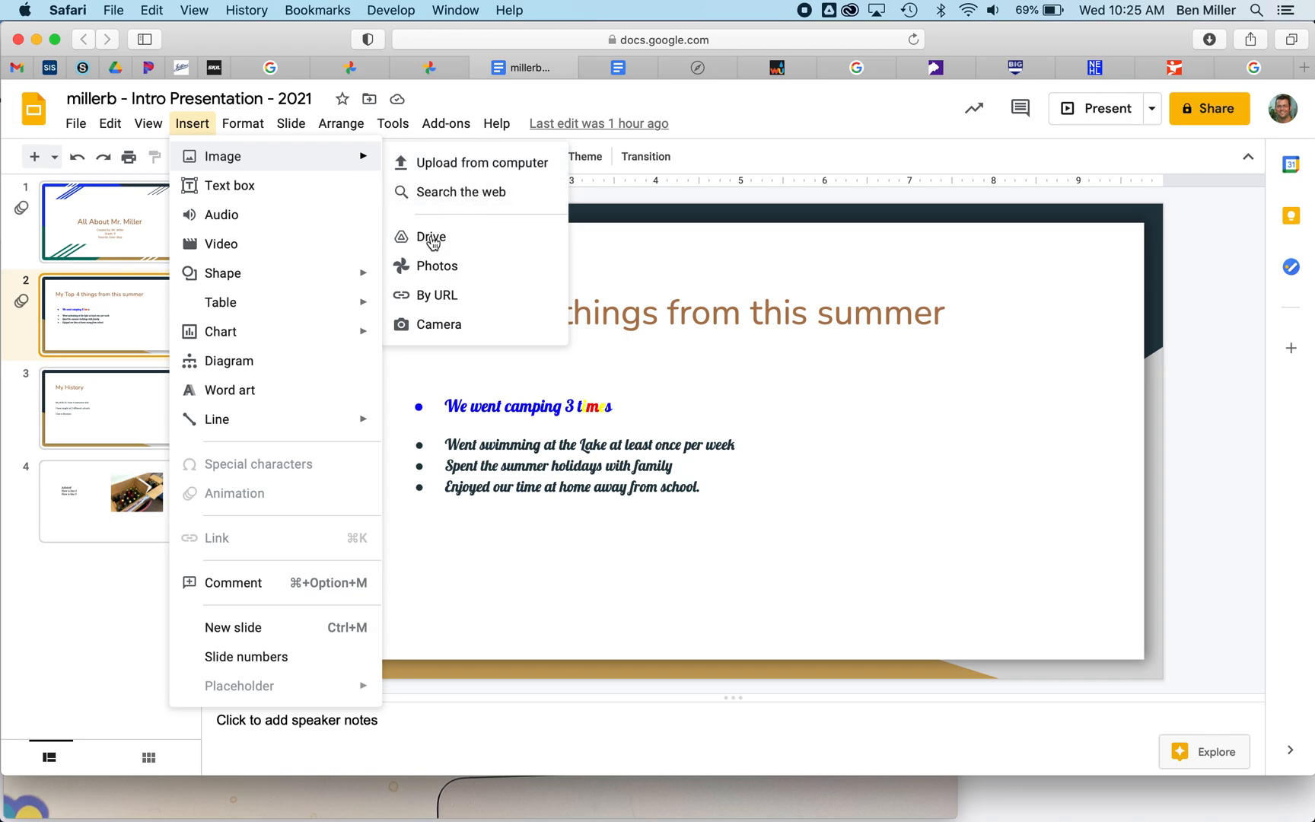
mouse_move(437, 266)
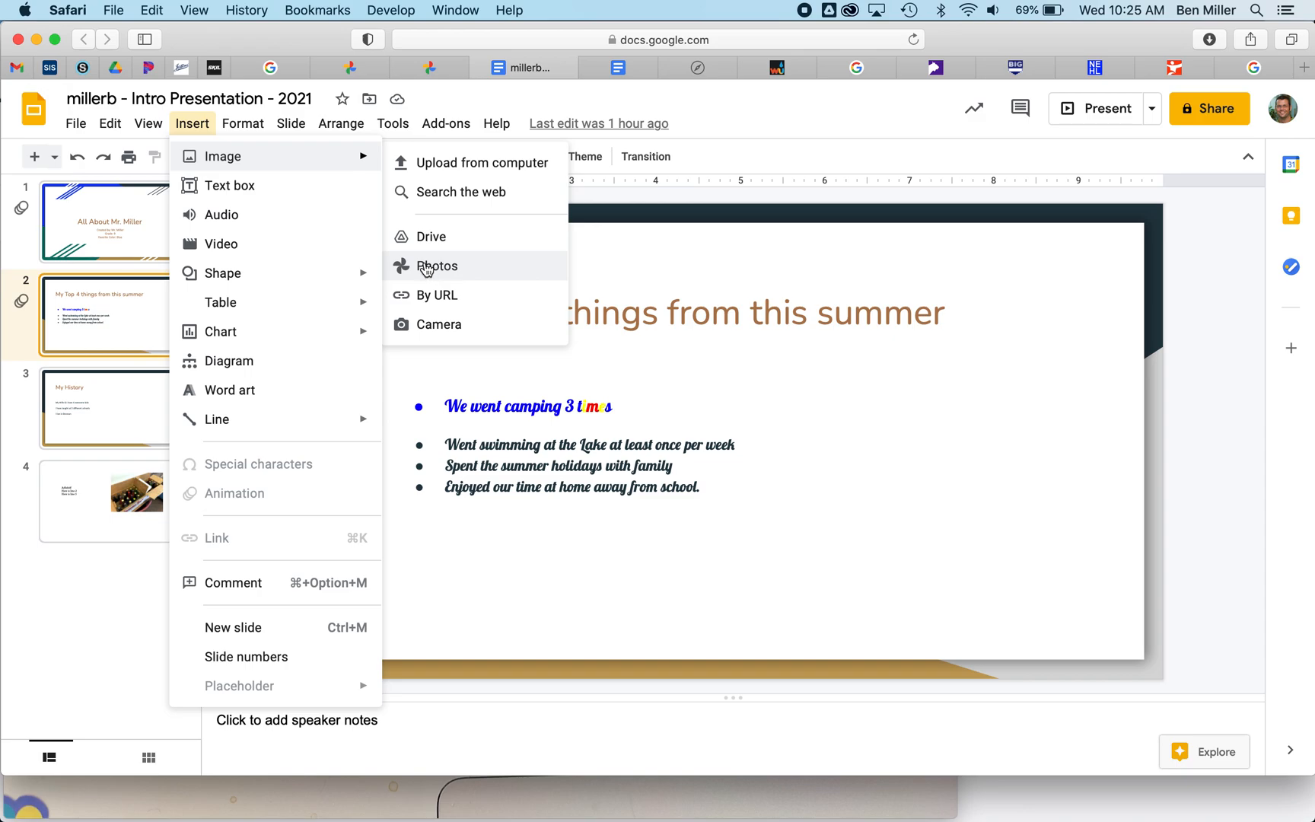
click(437, 267)
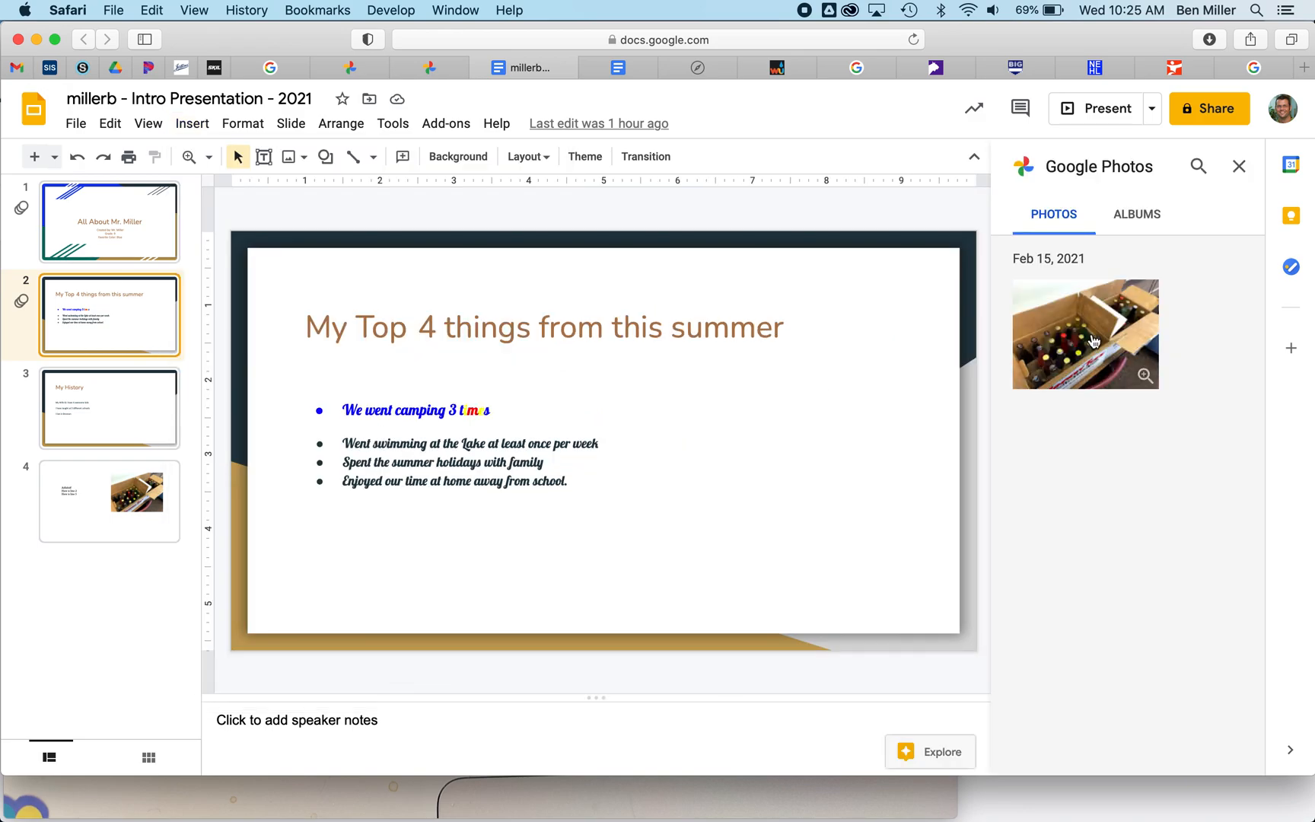
mouse_move(1121, 397)
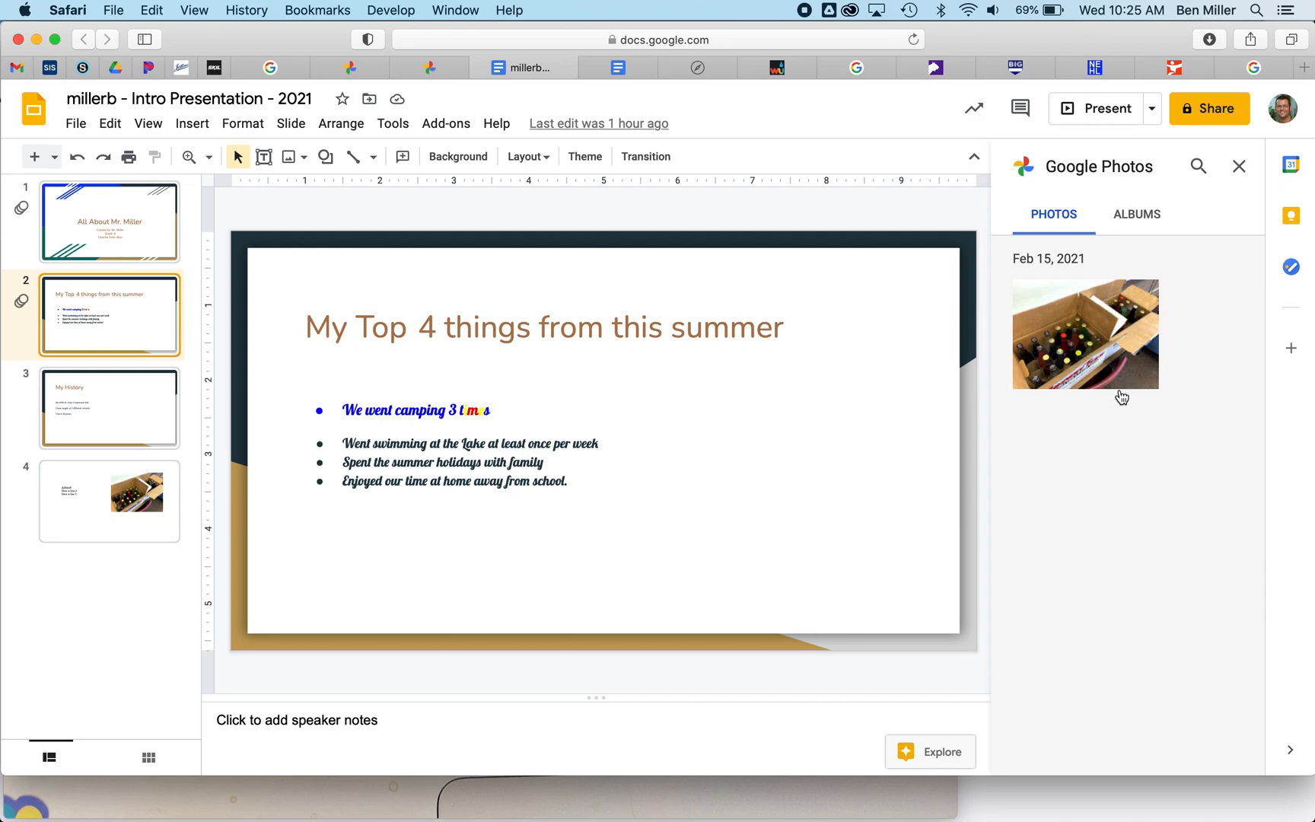
mouse_move(1088, 172)
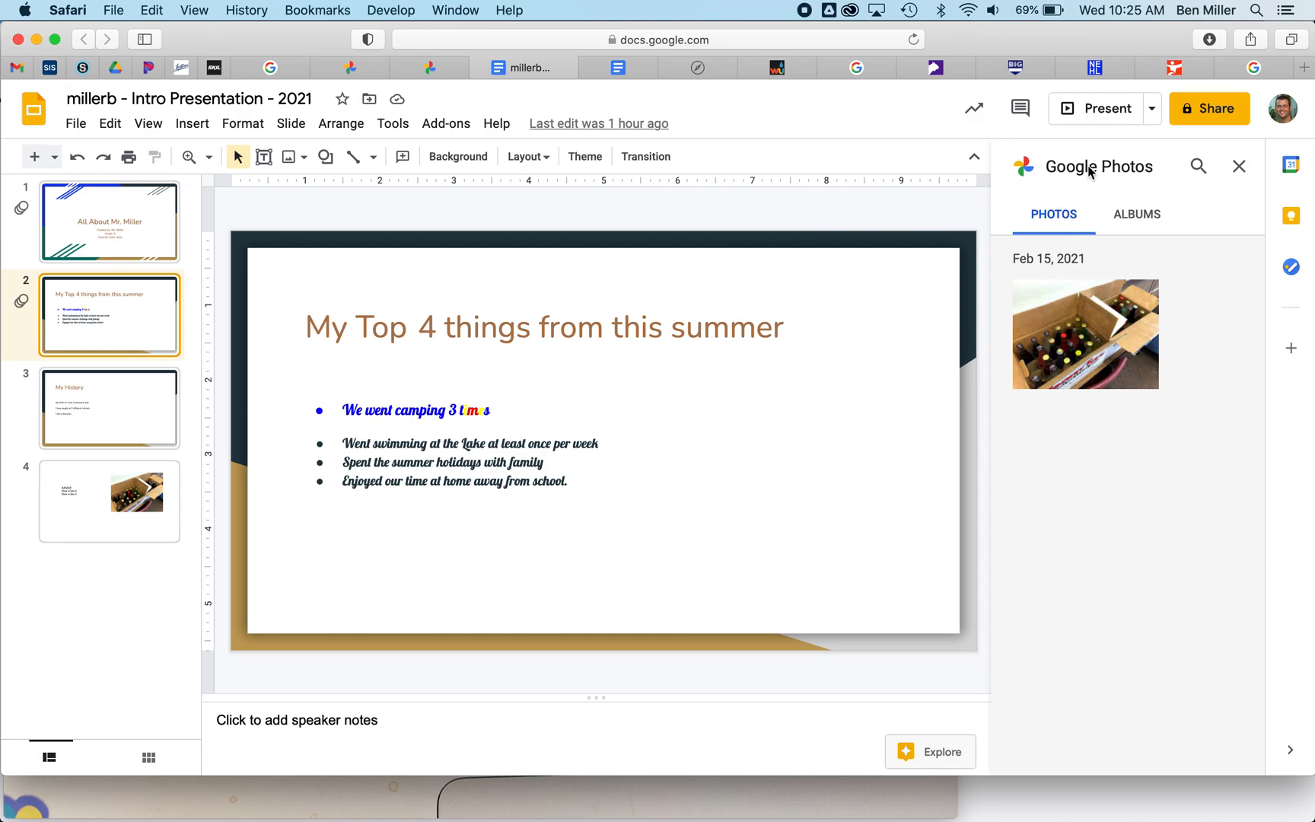
Step: Toggle between ALBUMS and PHOTOS twice so the new bottles photo appears
click(1137, 214)
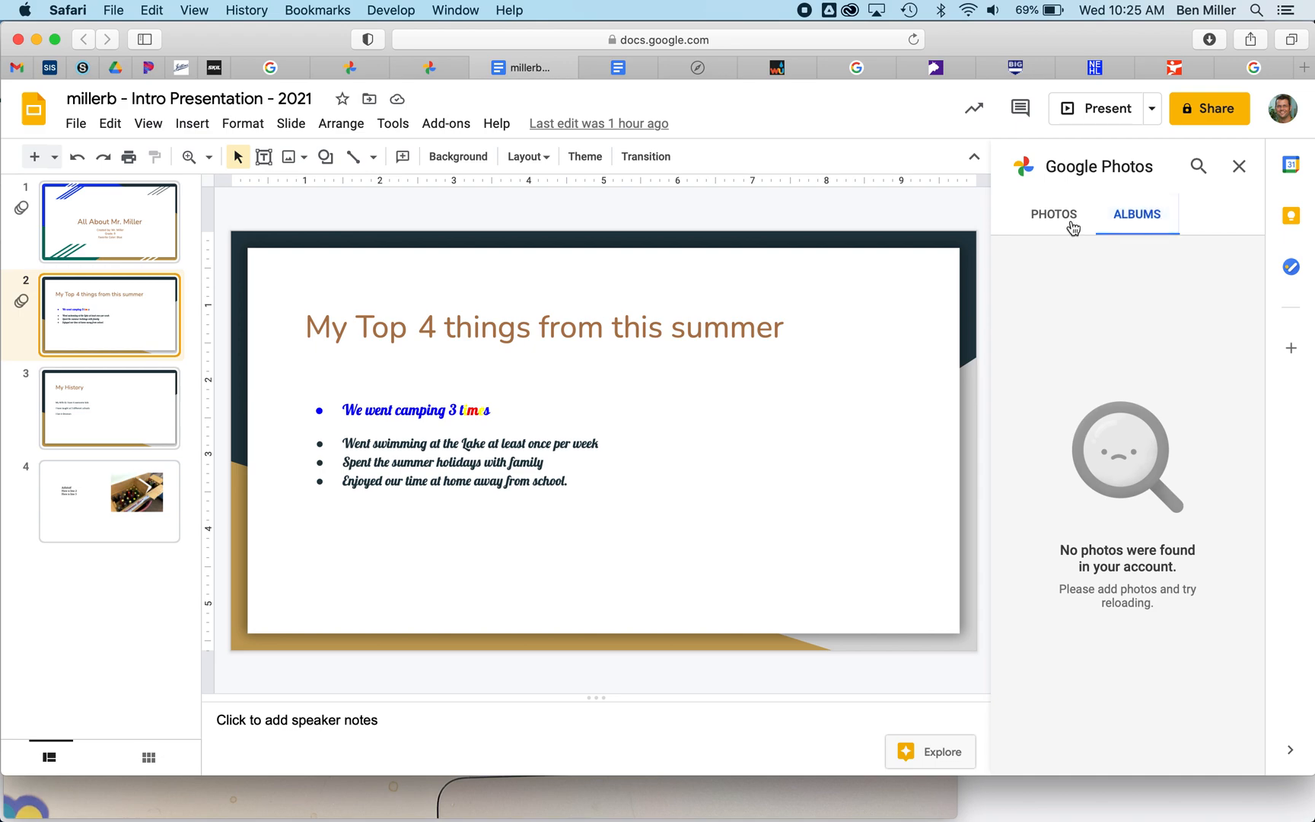
click(1053, 215)
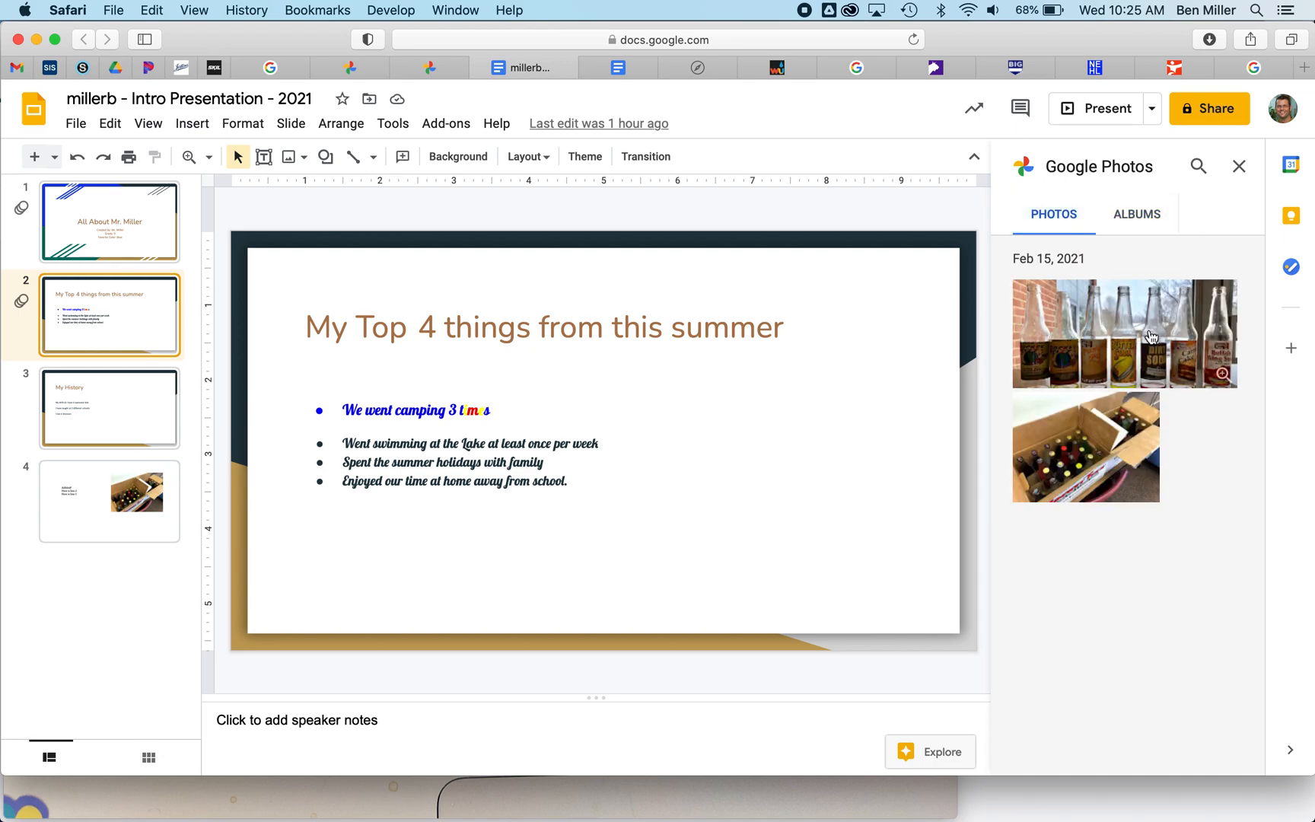
mouse_move(1162, 245)
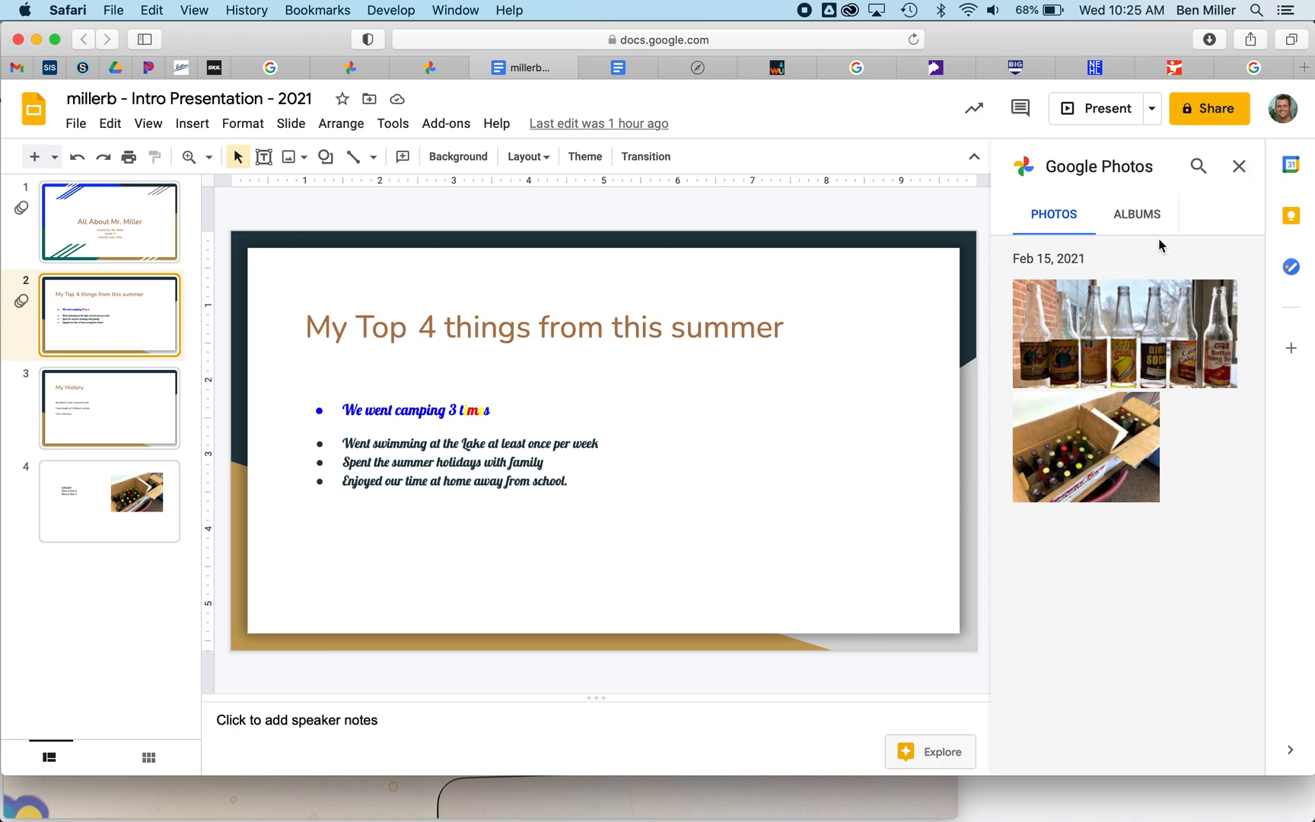
click(1136, 215)
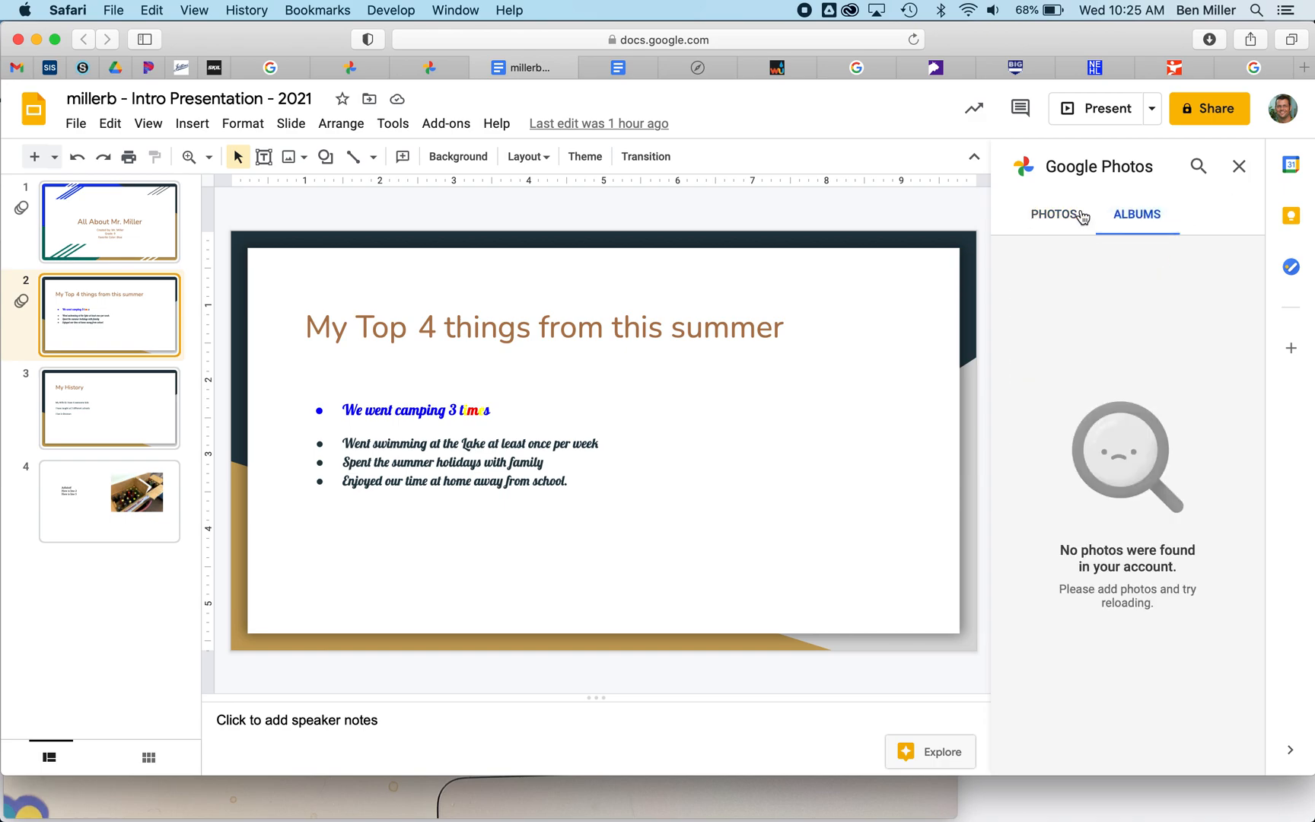
click(1053, 214)
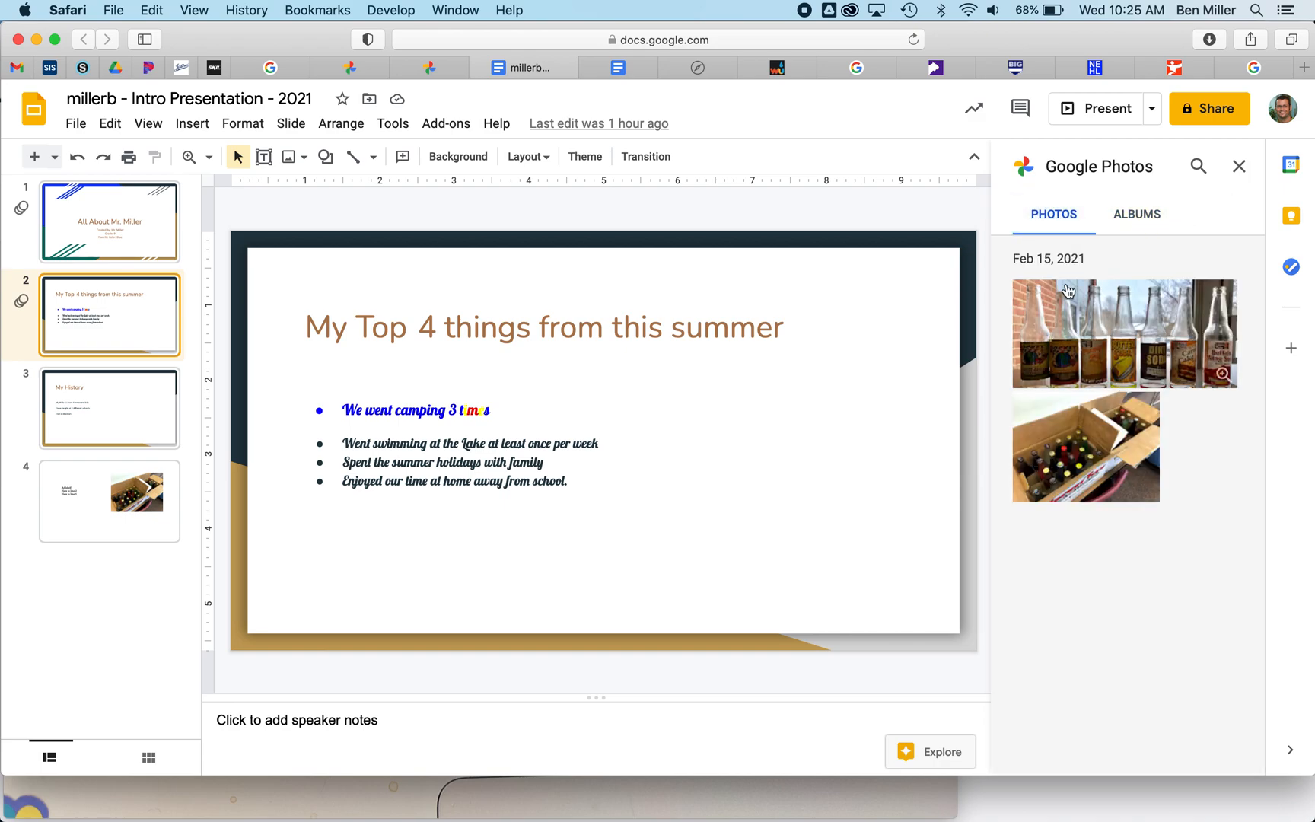
mouse_move(1157, 325)
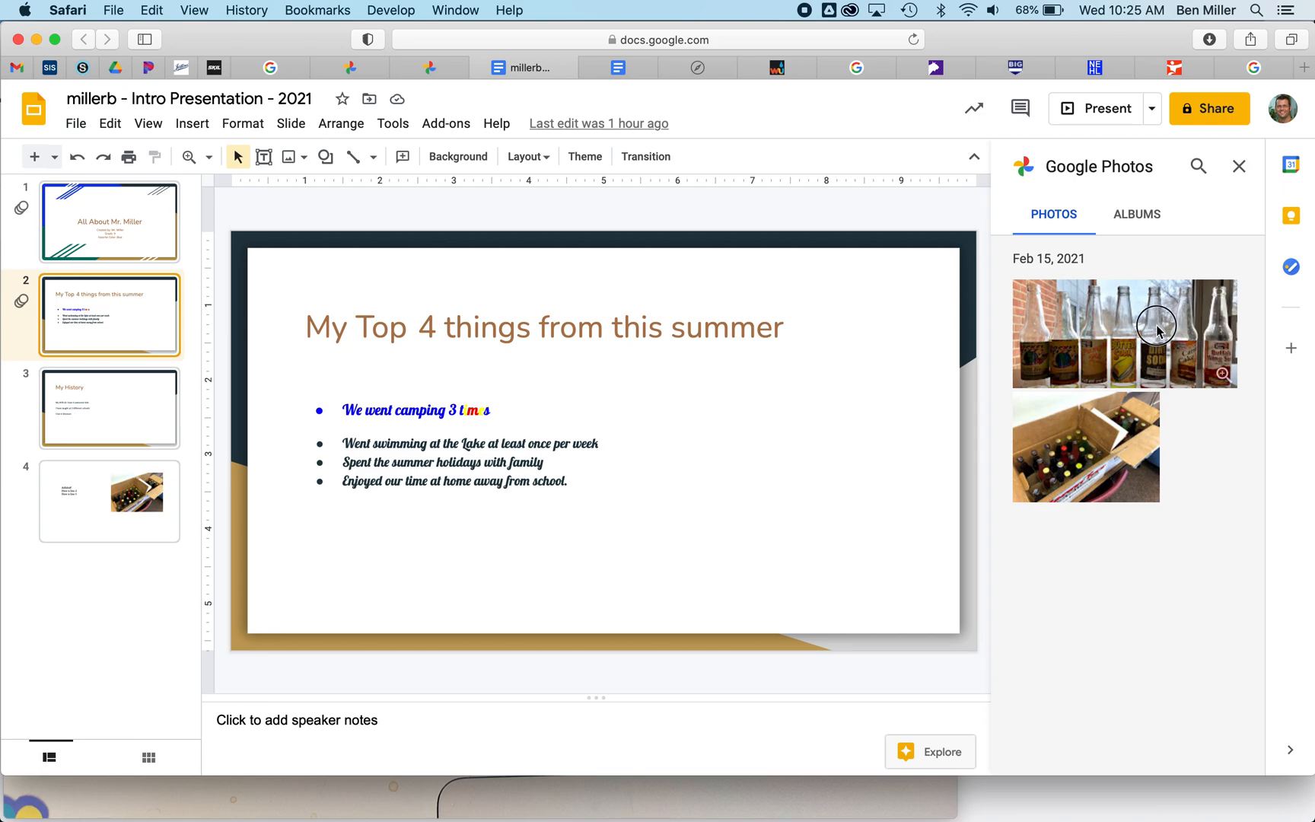
Step: Insert the soda-bottles photo onto slide 2, briefly checking the Google Photos tab
click(1125, 334)
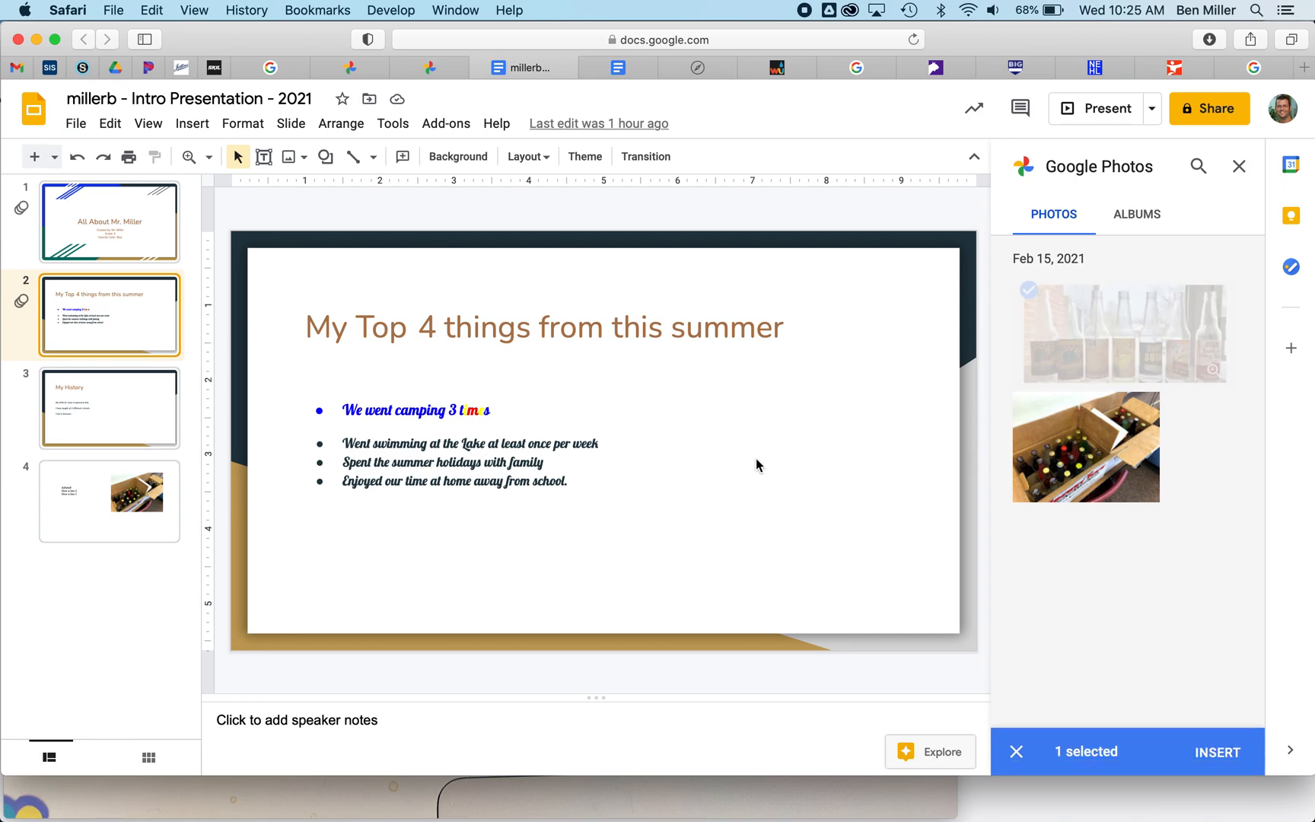
click(1218, 750)
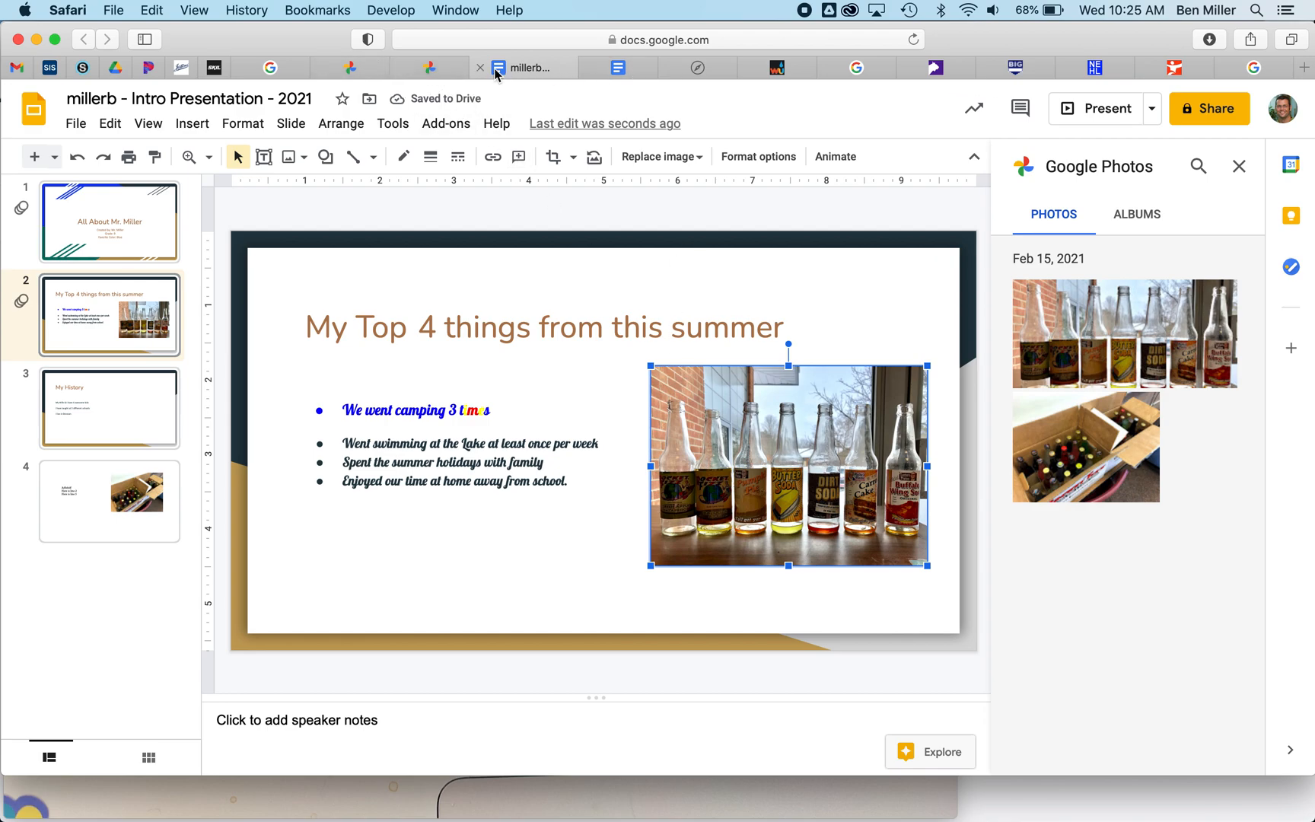
mouse_move(429, 67)
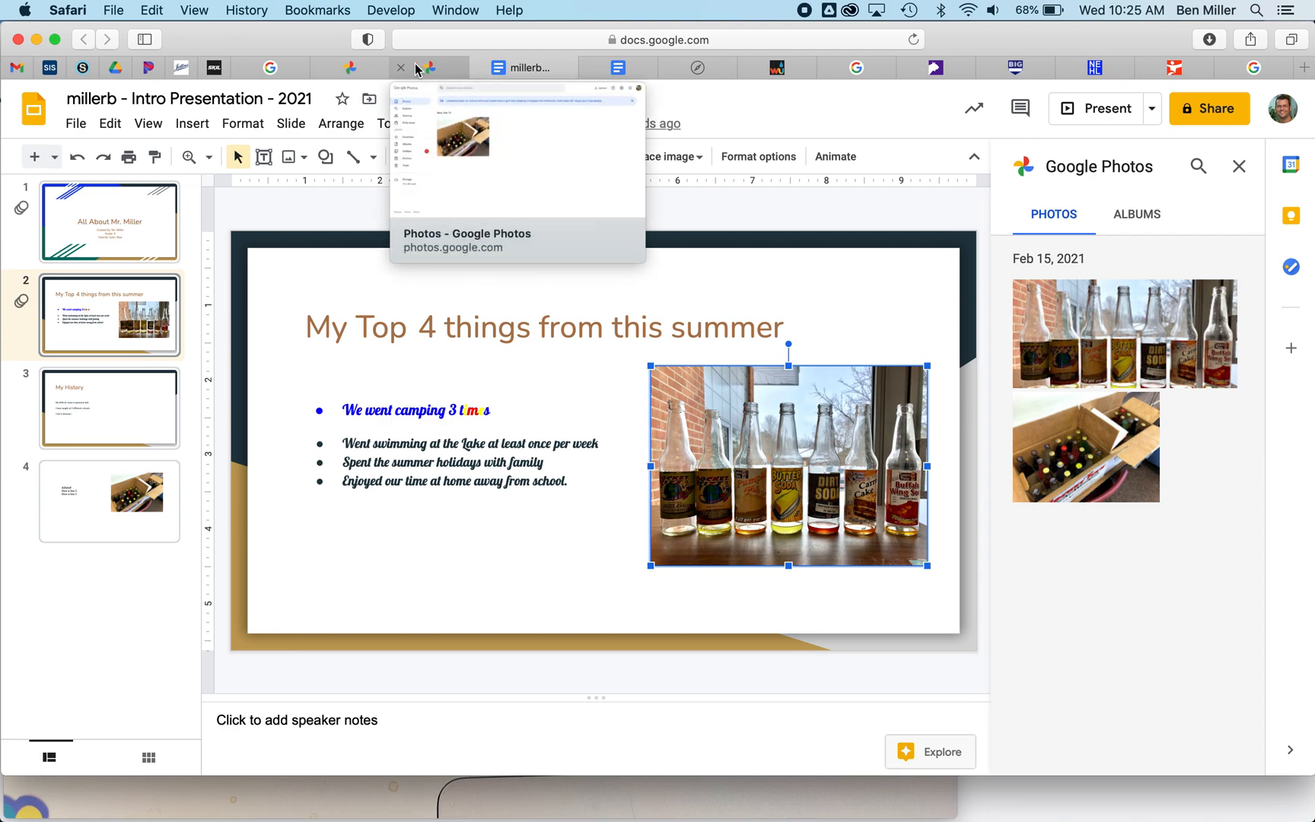
click(443, 67)
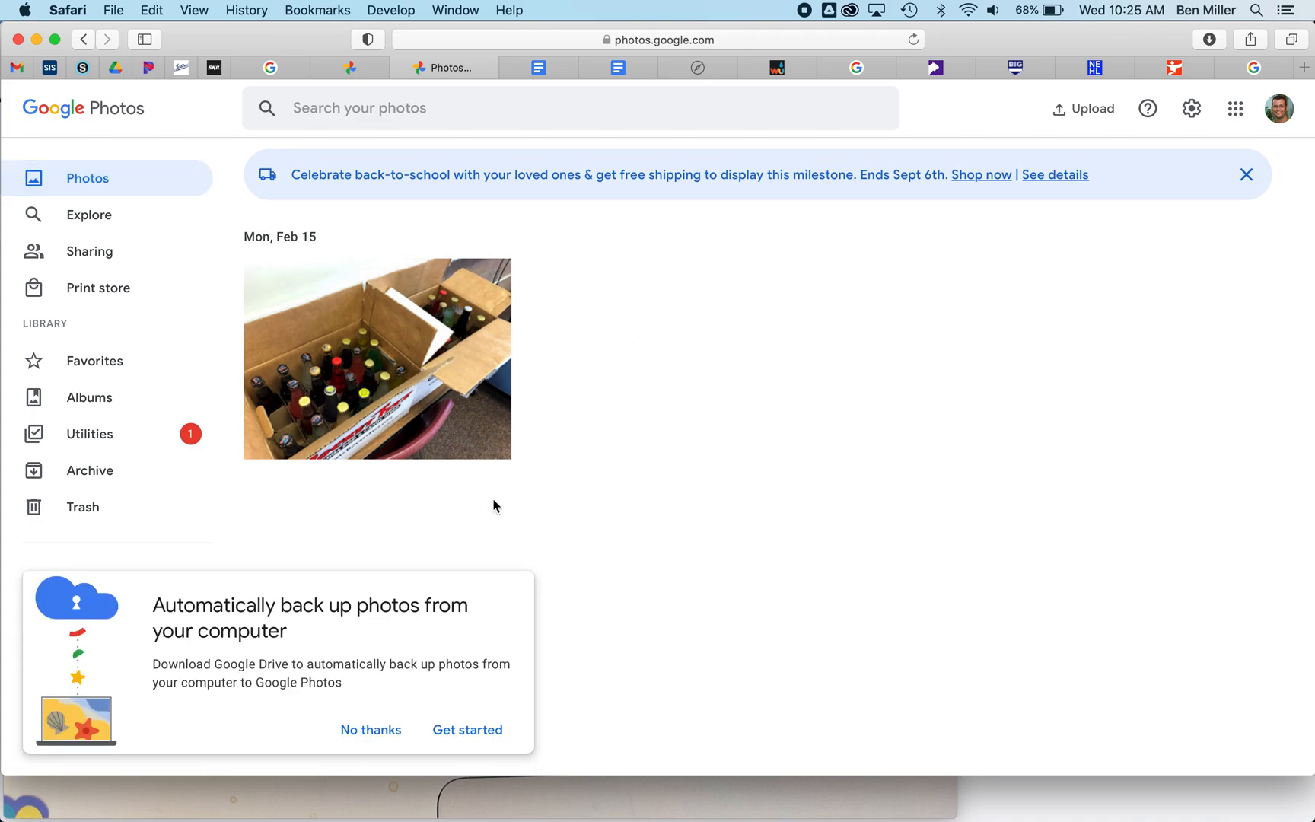
click(530, 67)
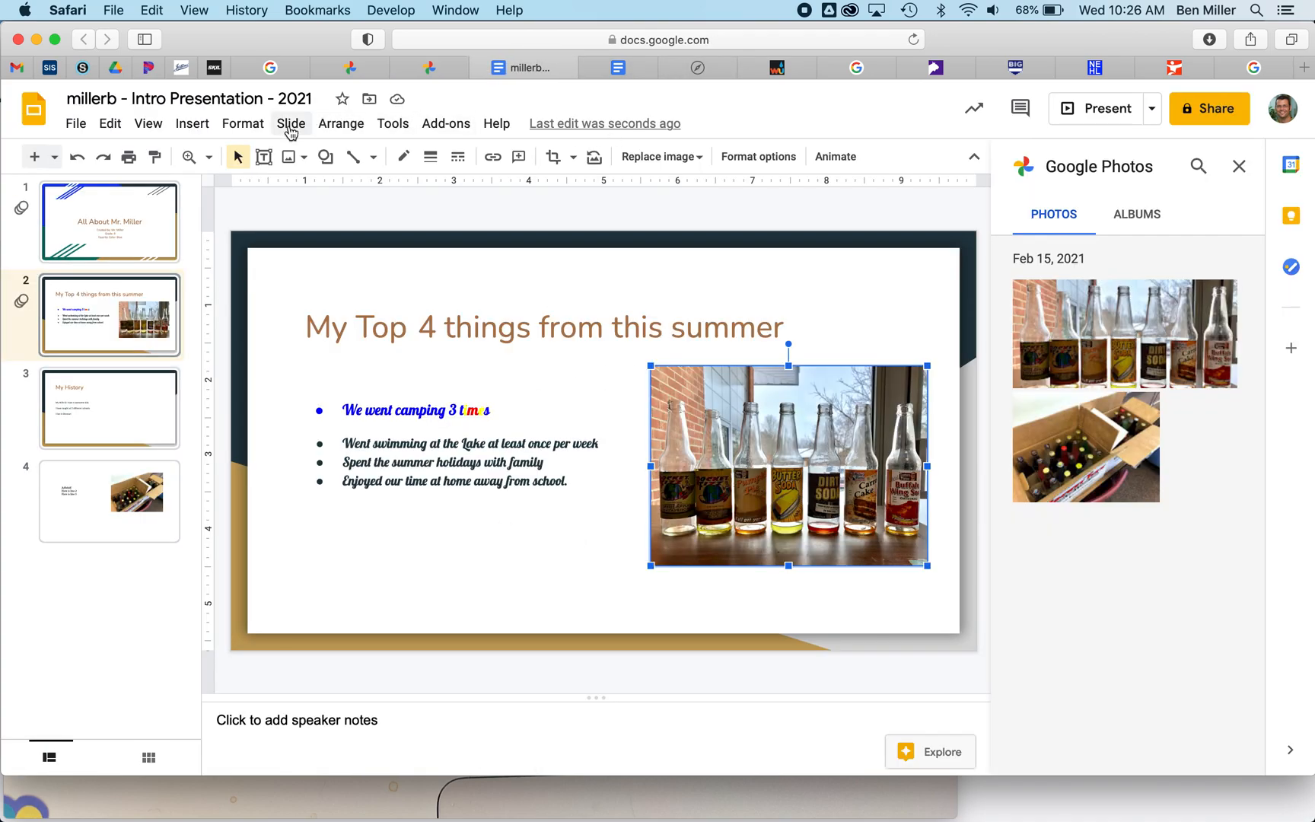
mouse_move(466, 364)
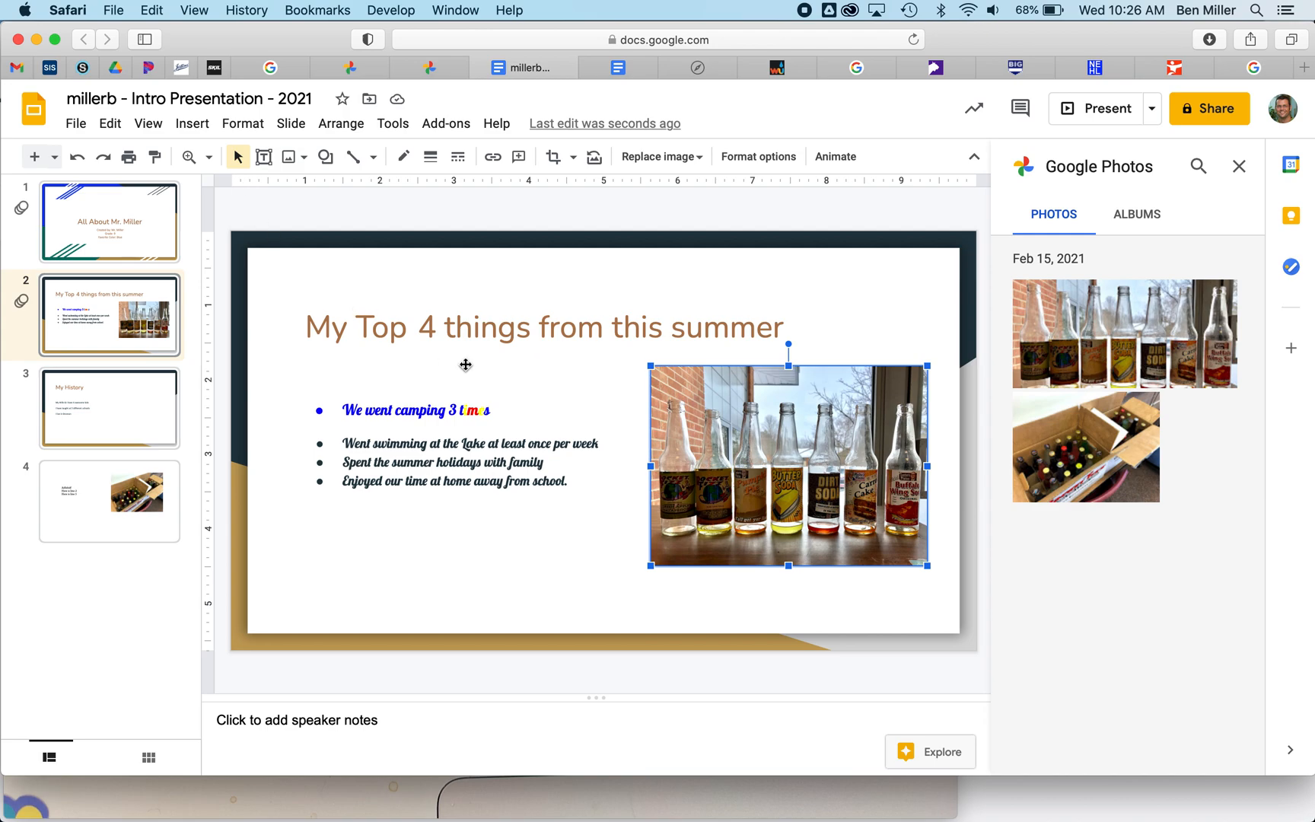
mouse_move(530, 69)
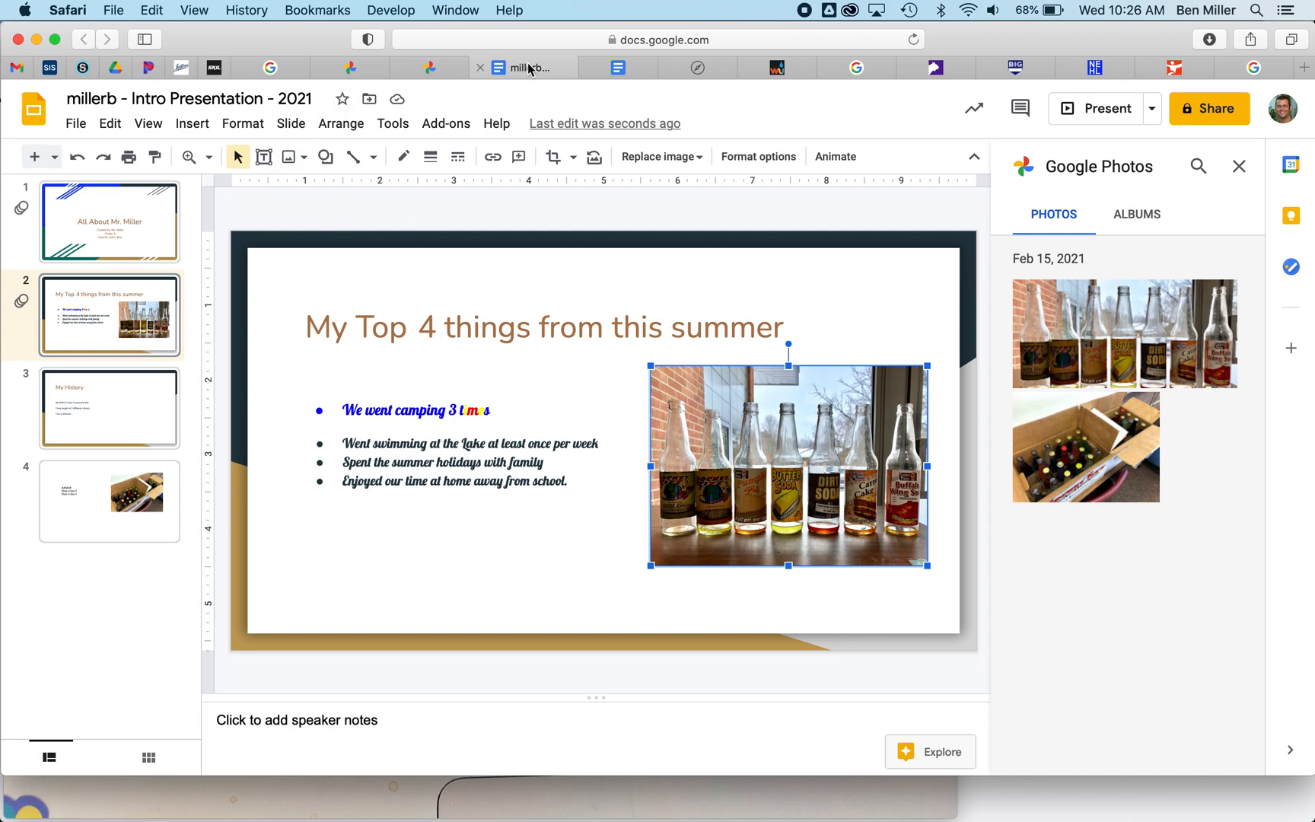
Step: Show the Insert menu again for slide 2
click(192, 124)
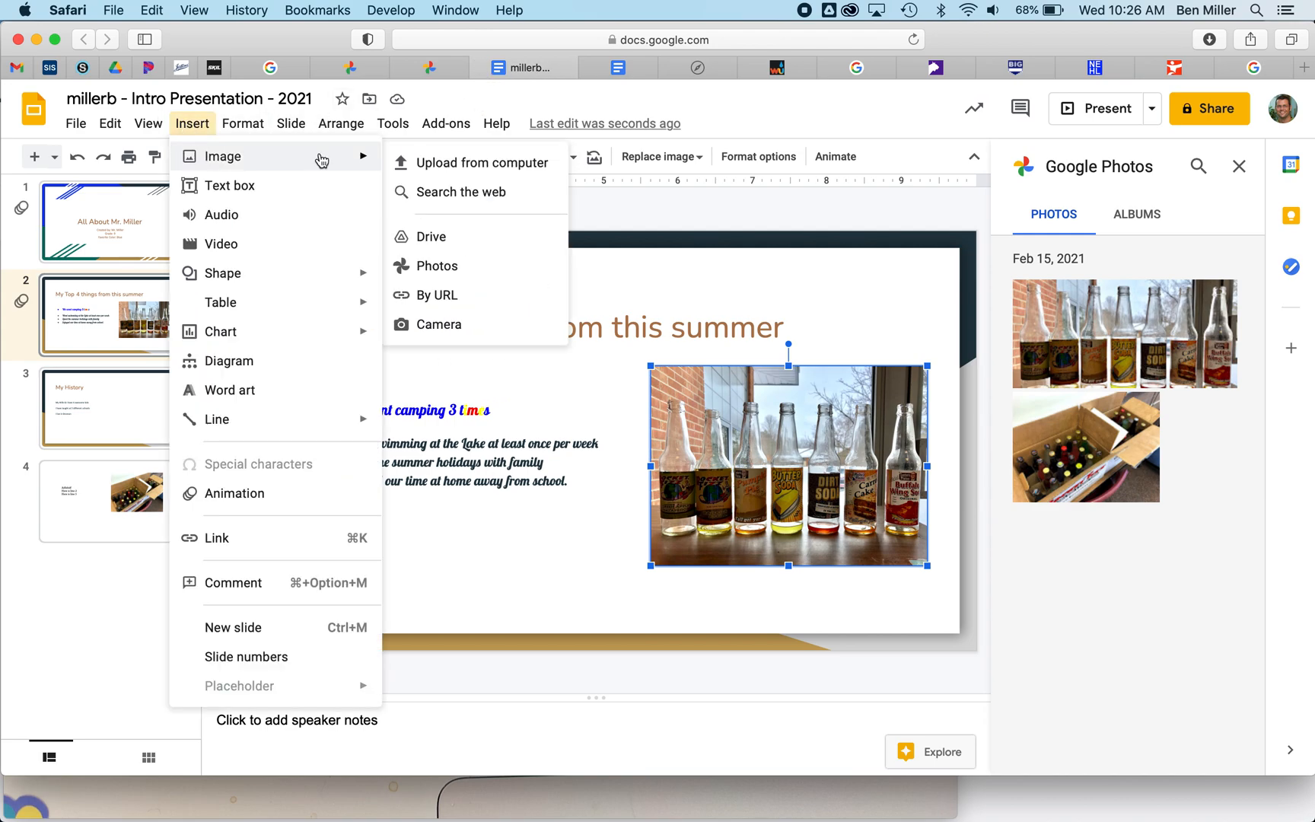
mouse_move(199, 136)
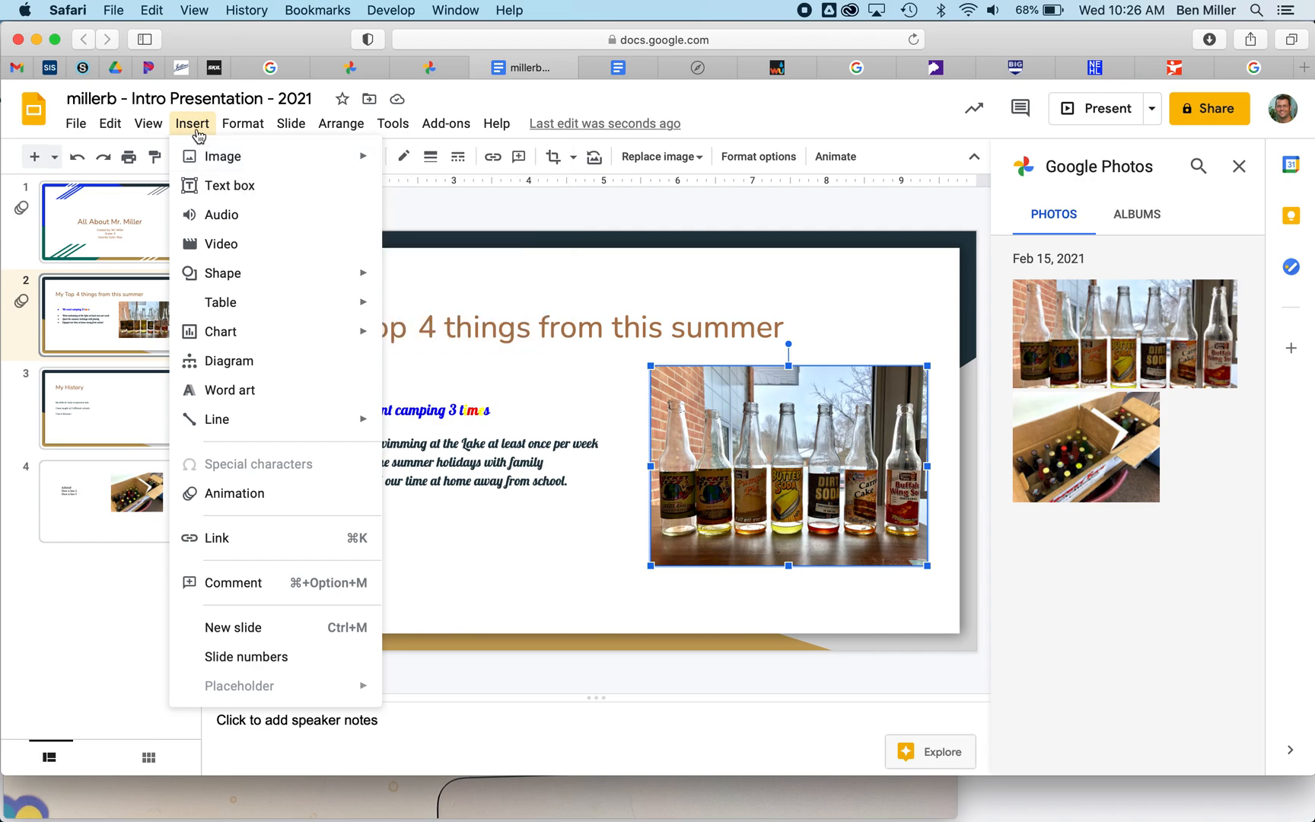